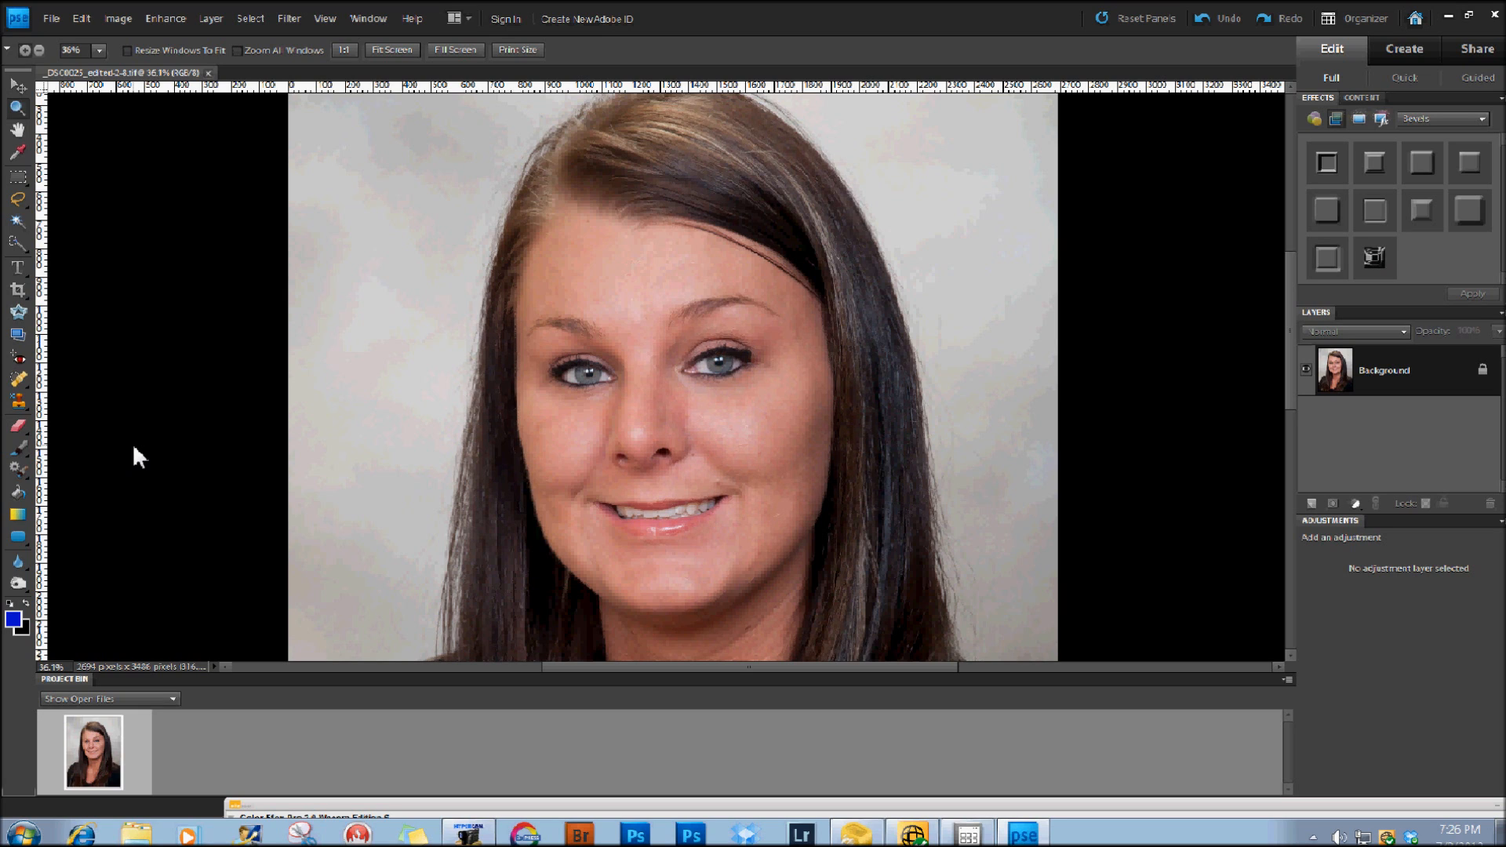
mouse_move(69, 395)
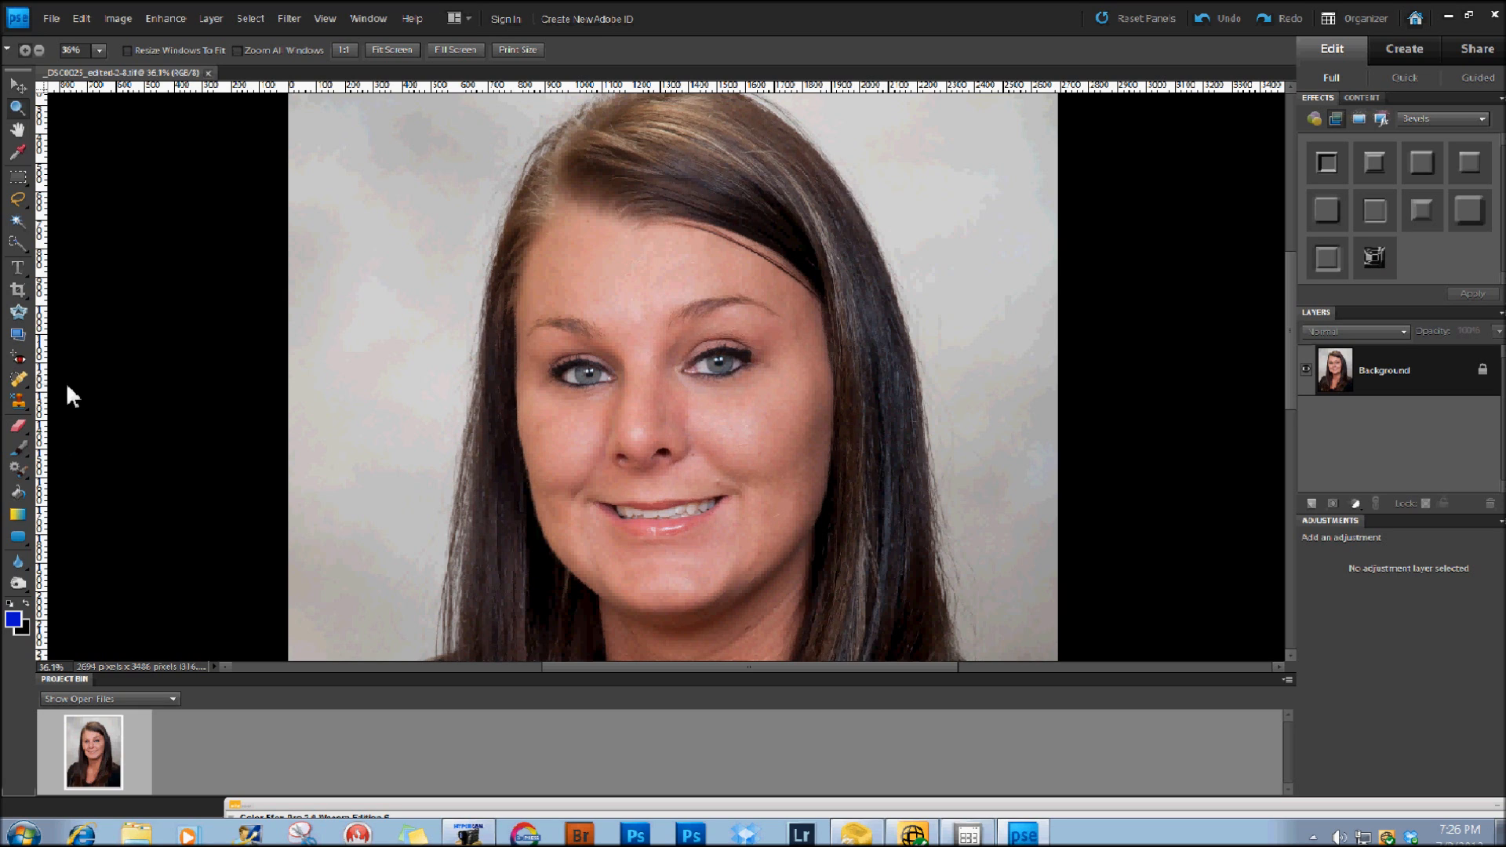
mouse_move(22, 400)
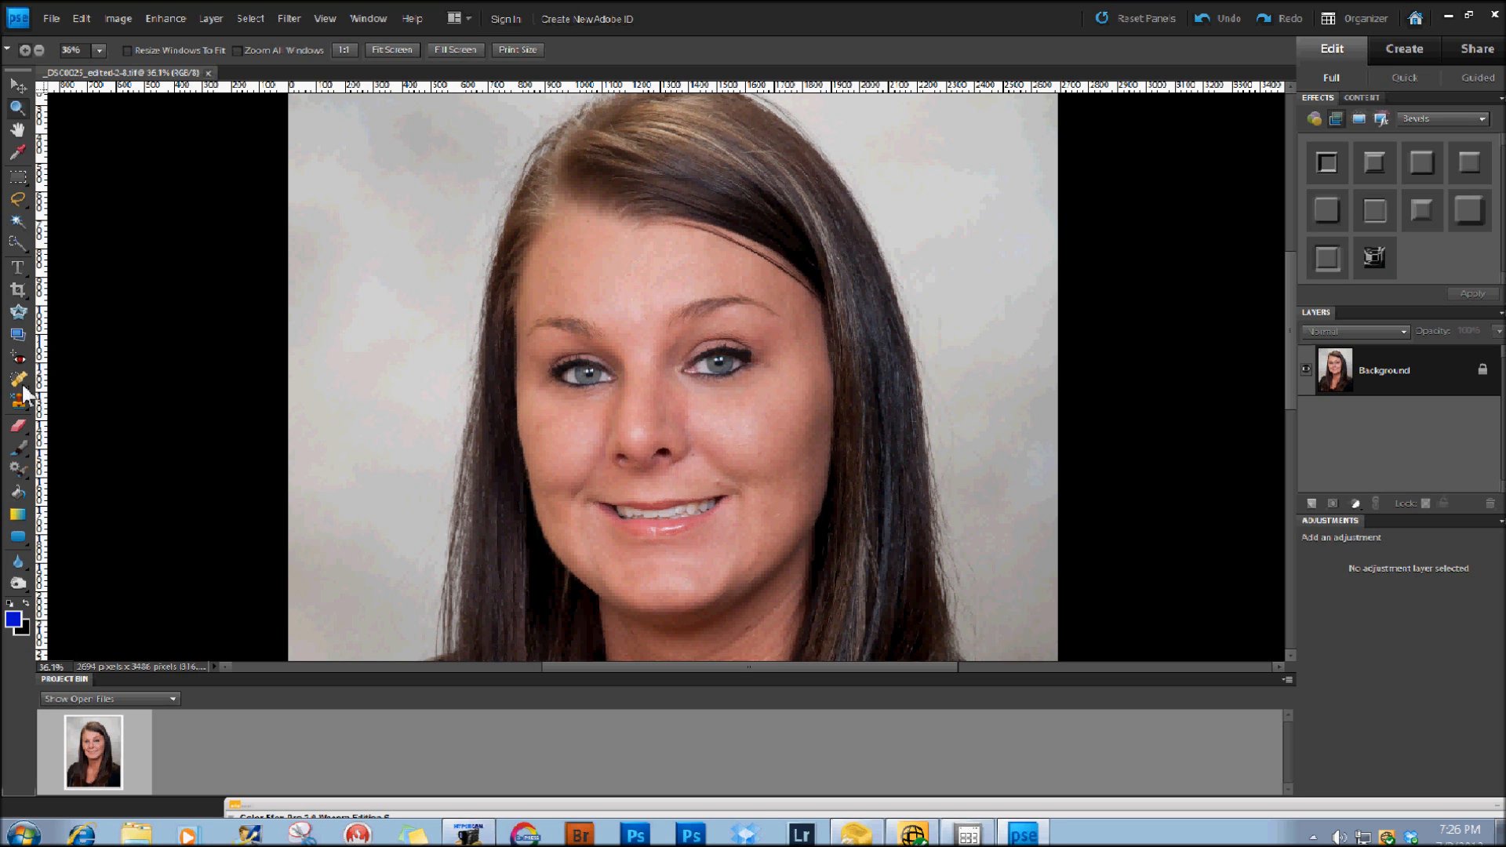
Heal the small cheek blemish with the Healing Brush sampled from clean skin.
left_click(15, 377)
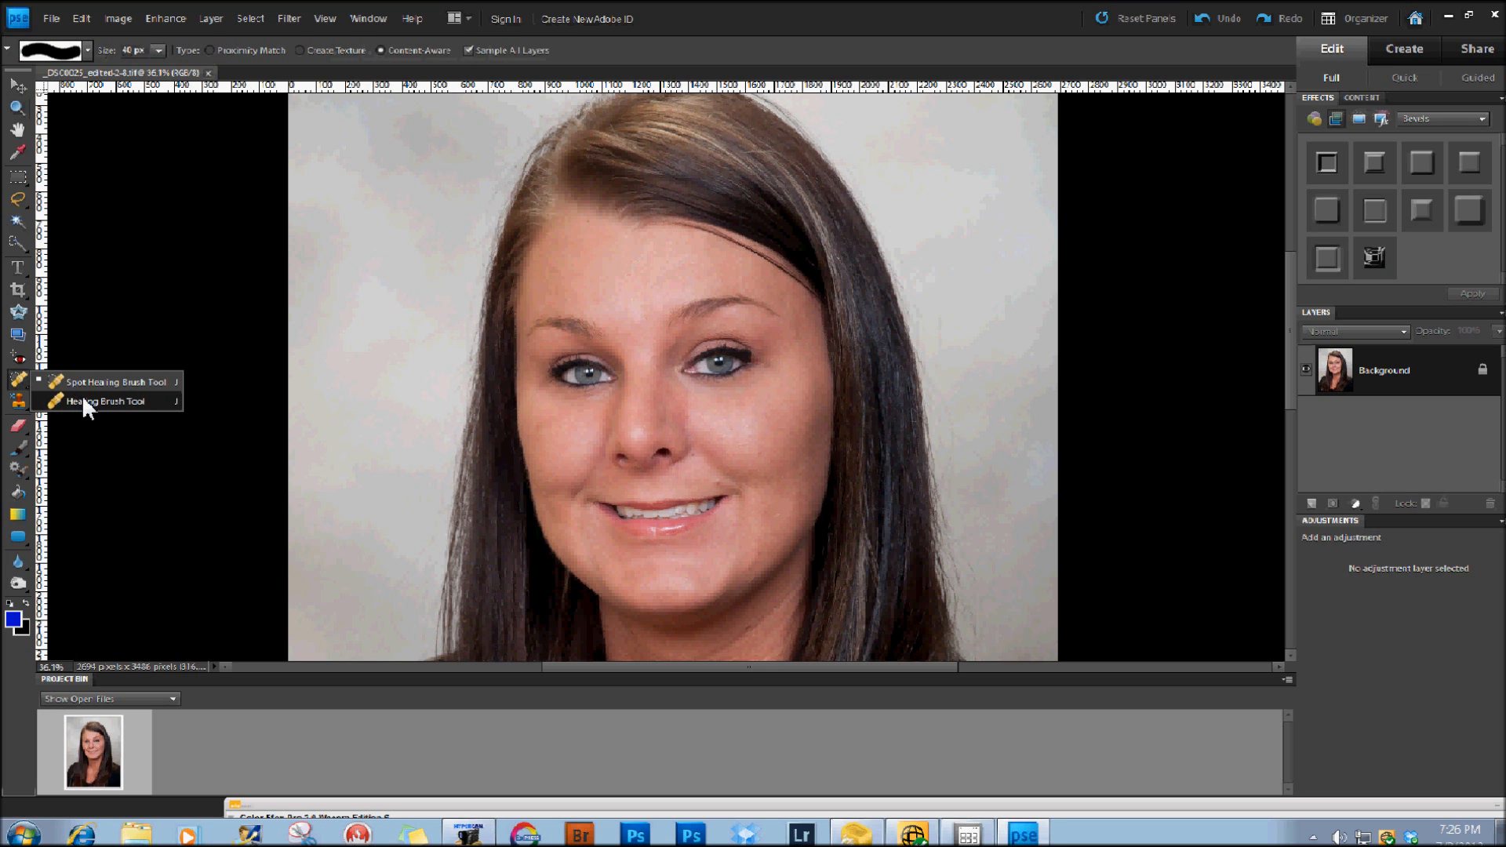
left_click(102, 401)
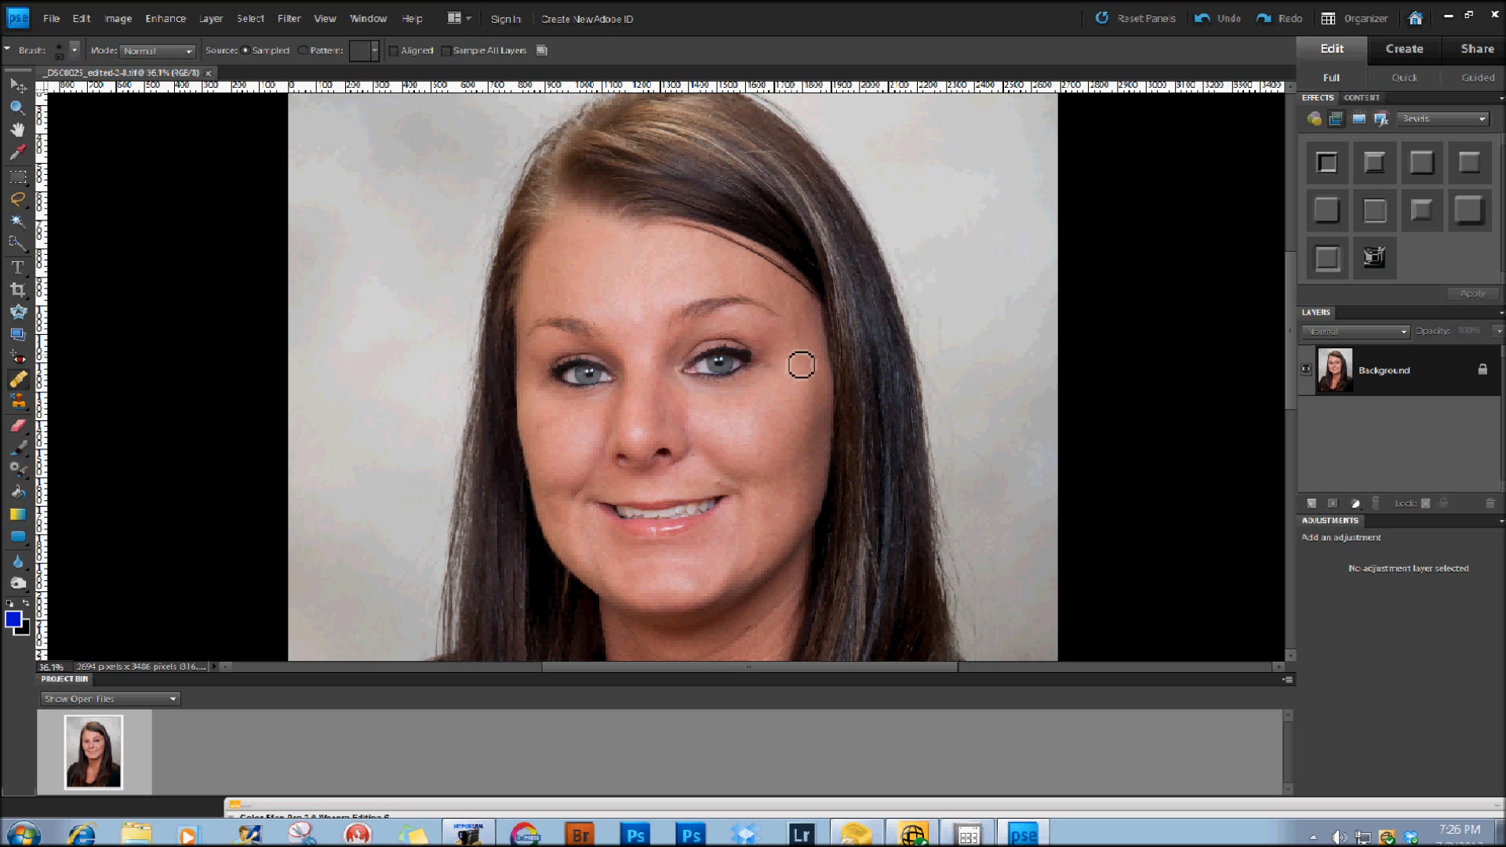
mouse_move(805, 383)
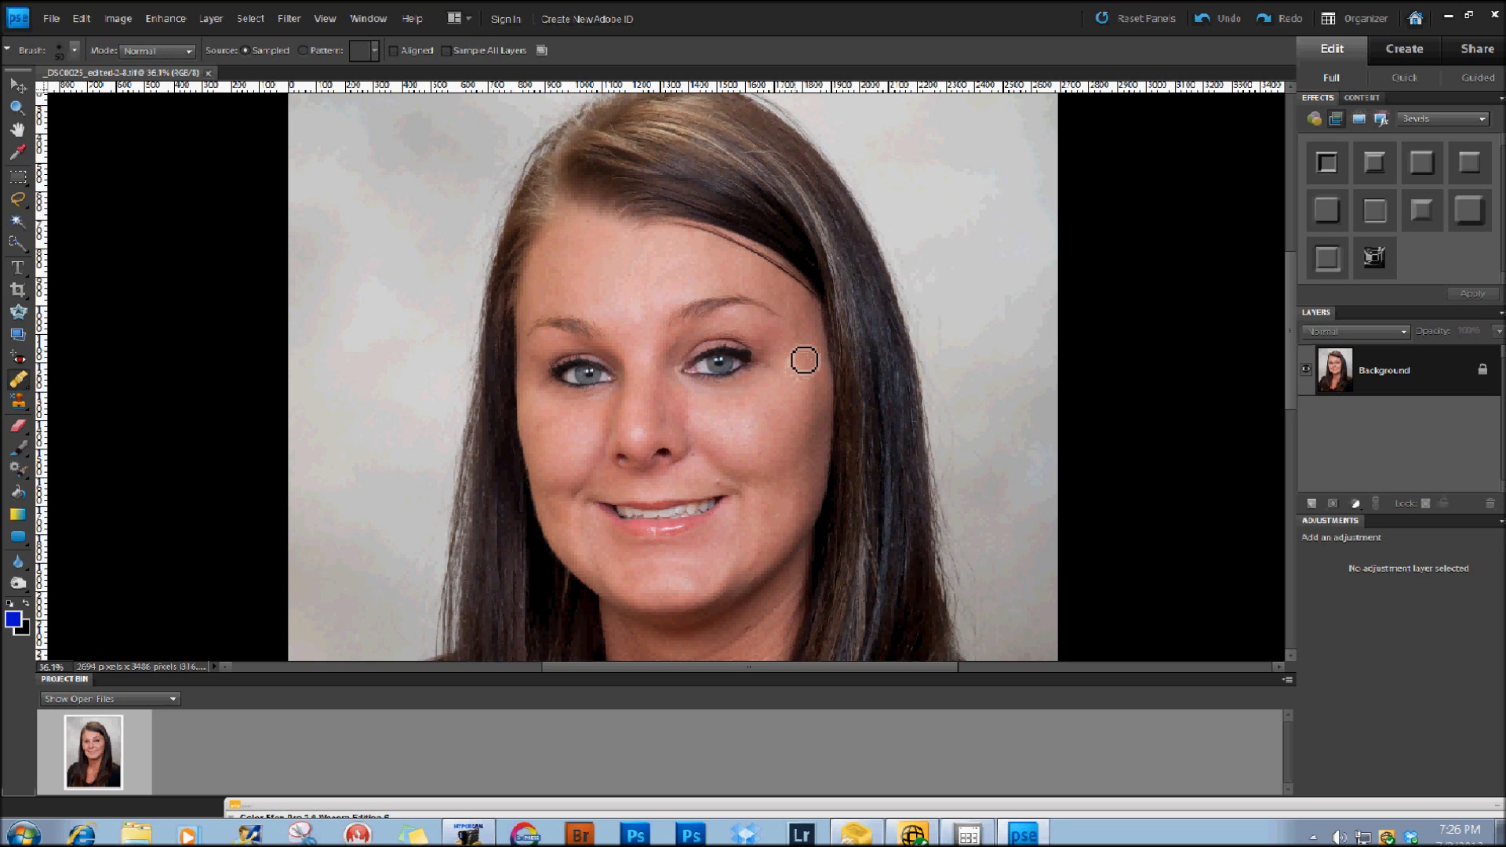
left_click_drag(805, 361, 788, 348)
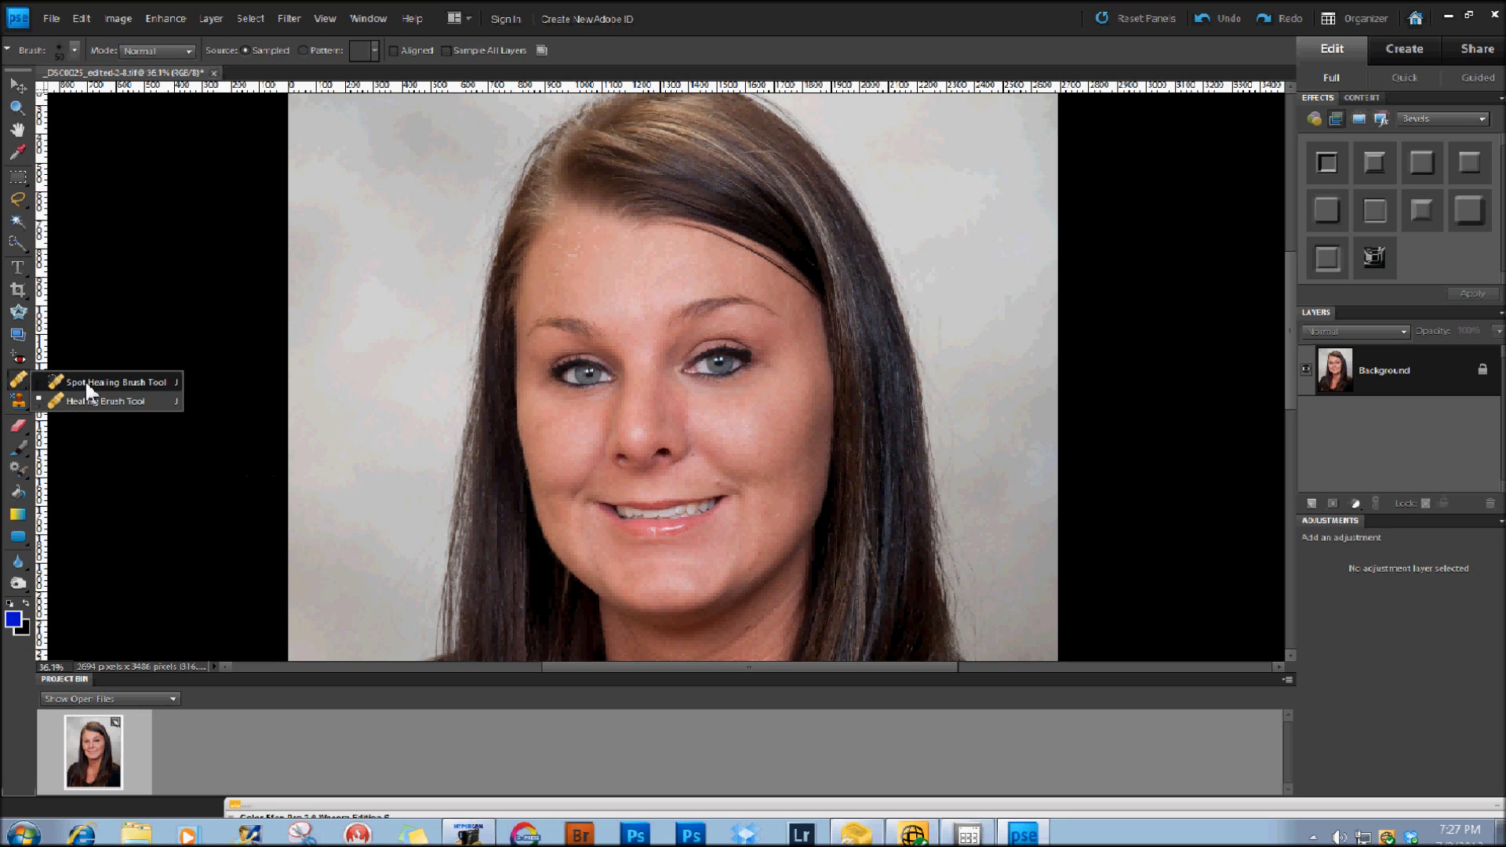
Remove a small spot beside the nose with the Spot Healing Brush.
left_click(110, 381)
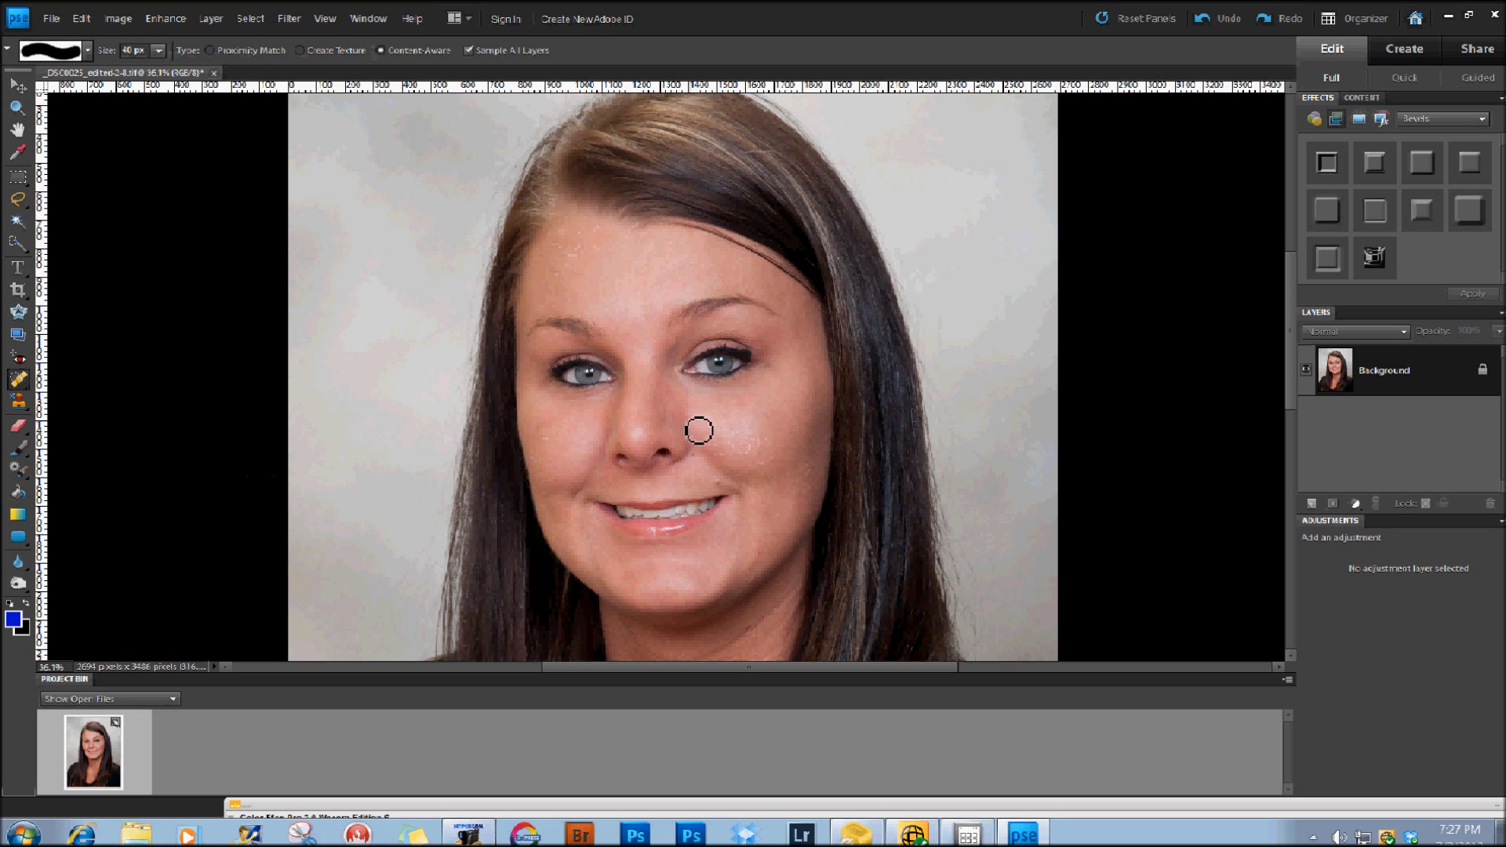
mouse_move(700, 465)
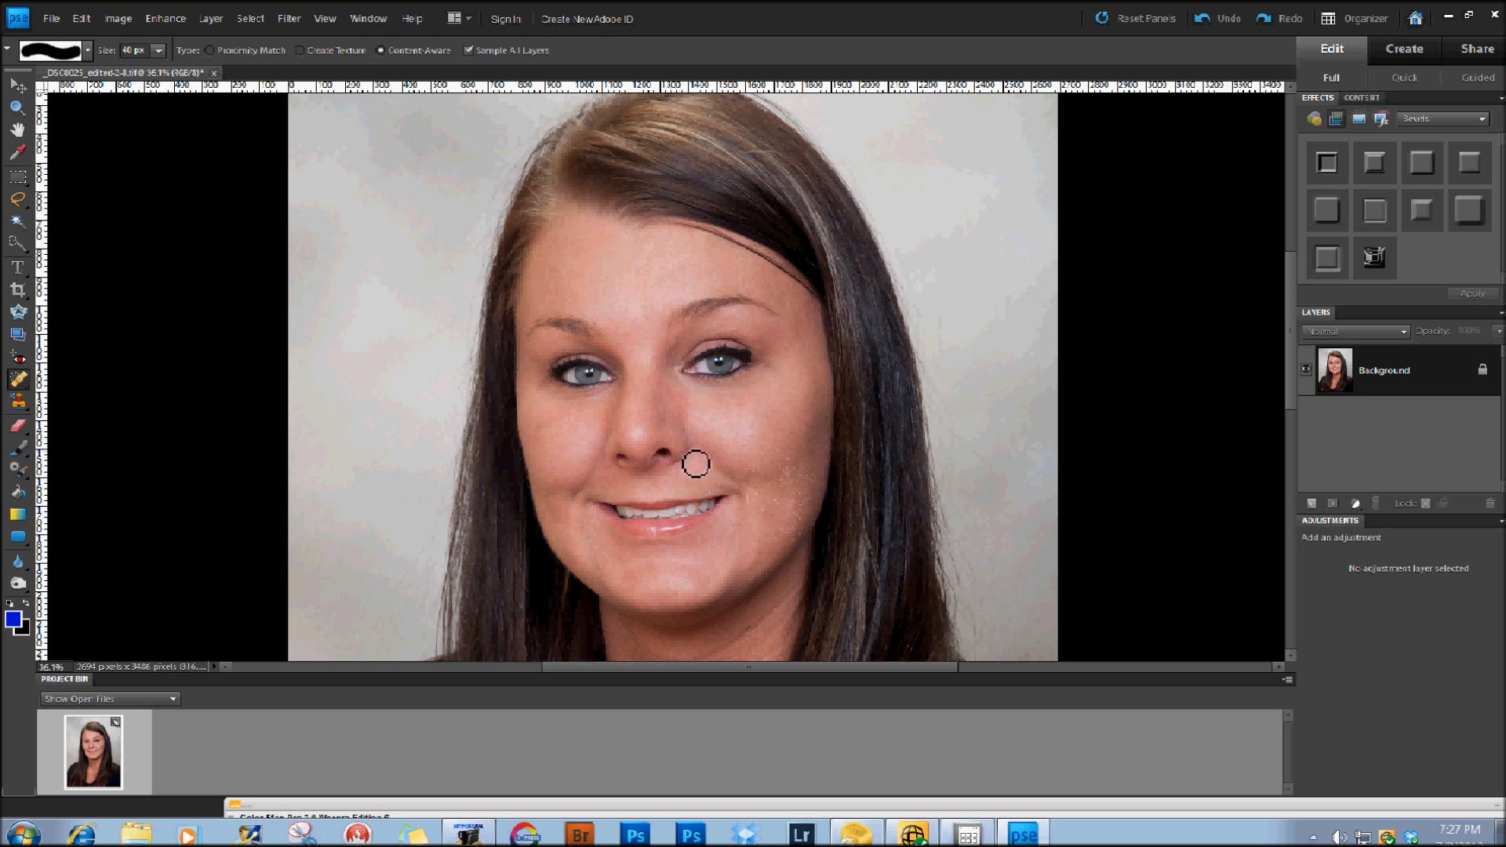
left_click(558, 433)
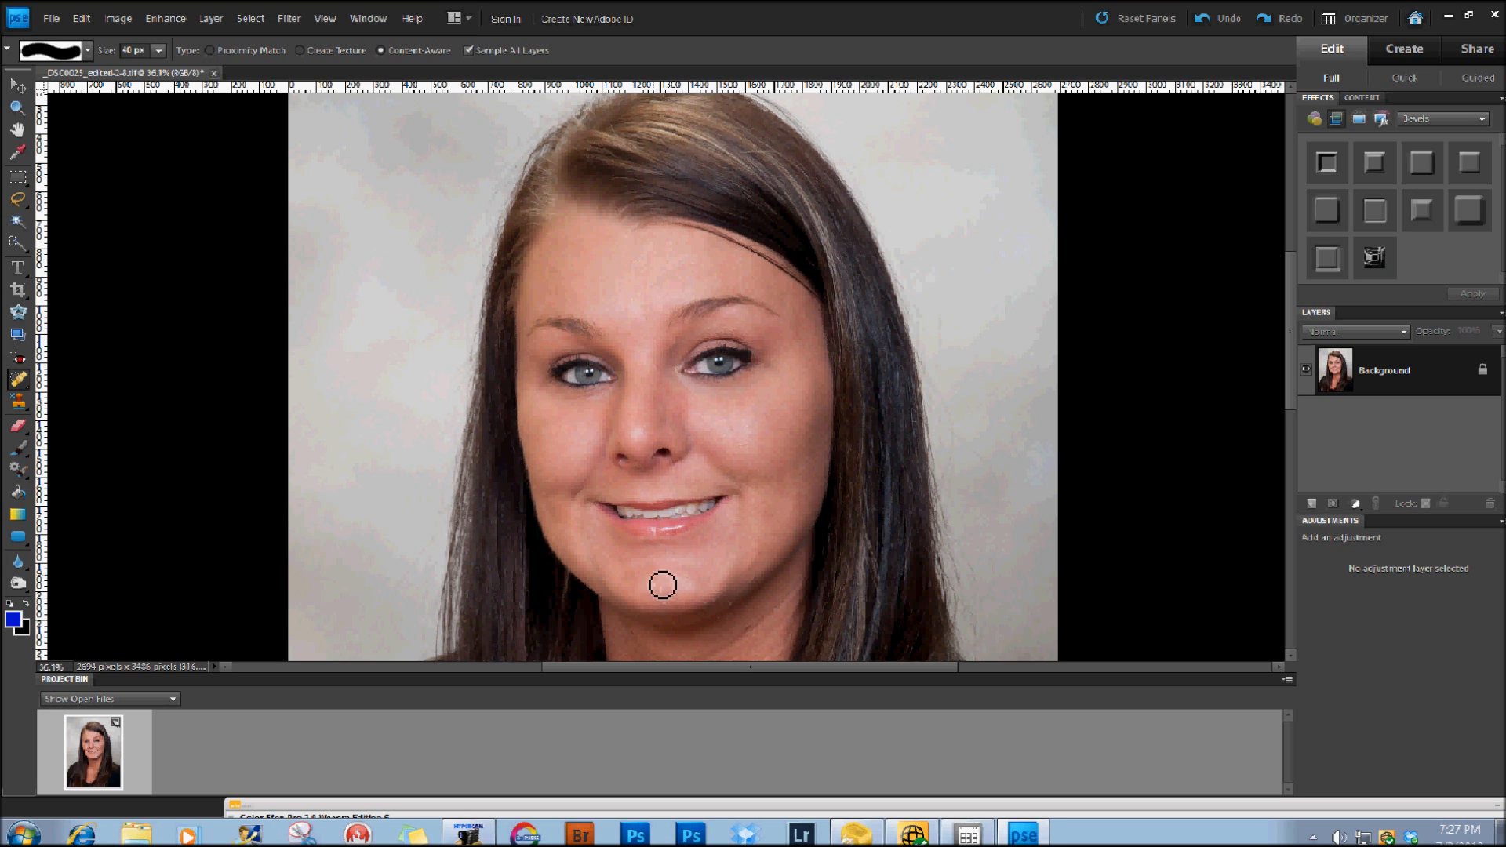
mouse_move(686, 611)
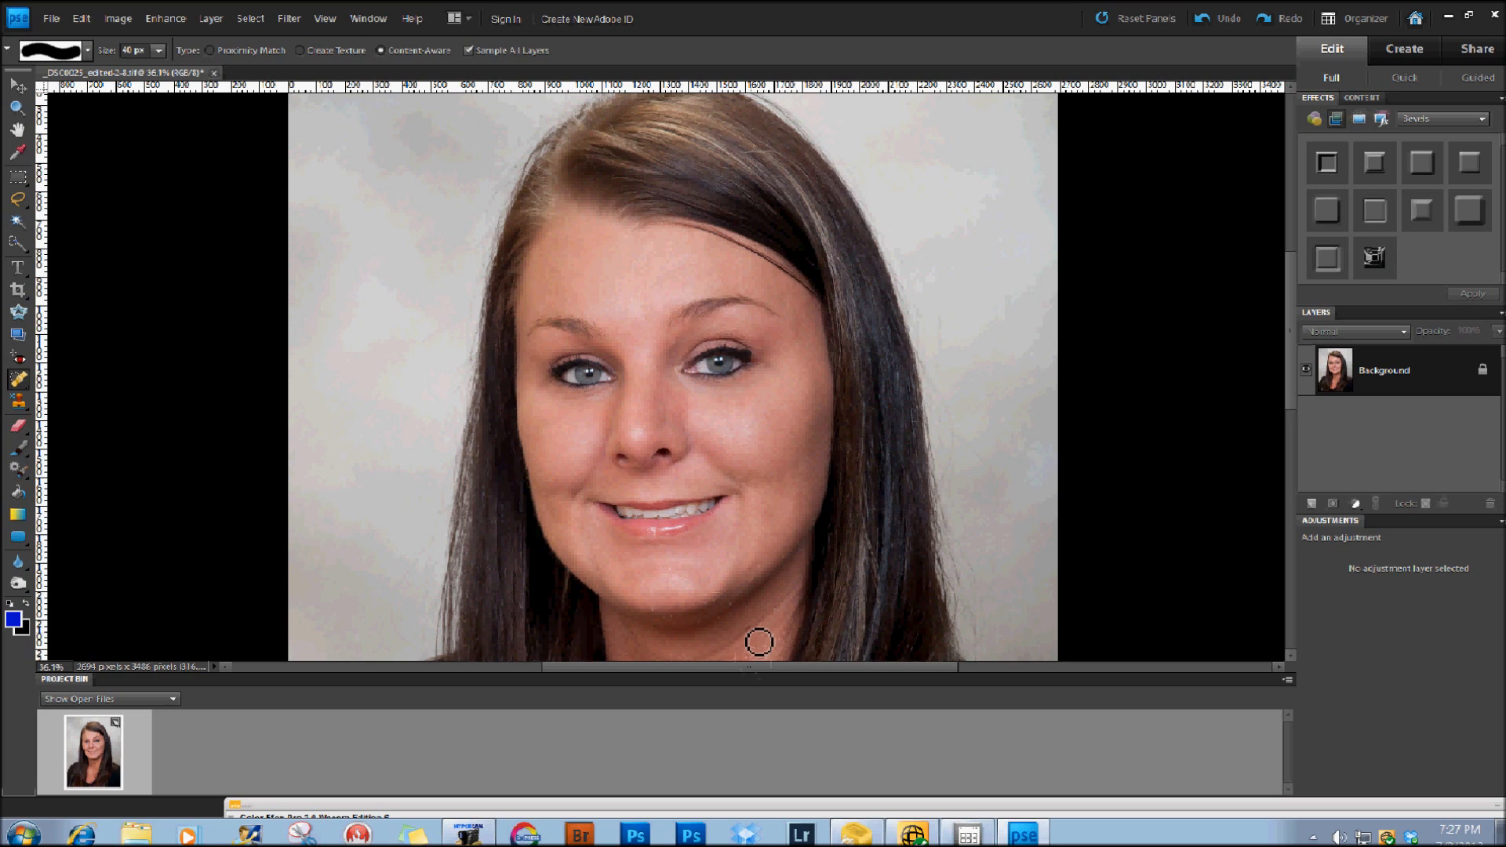
mouse_move(728, 699)
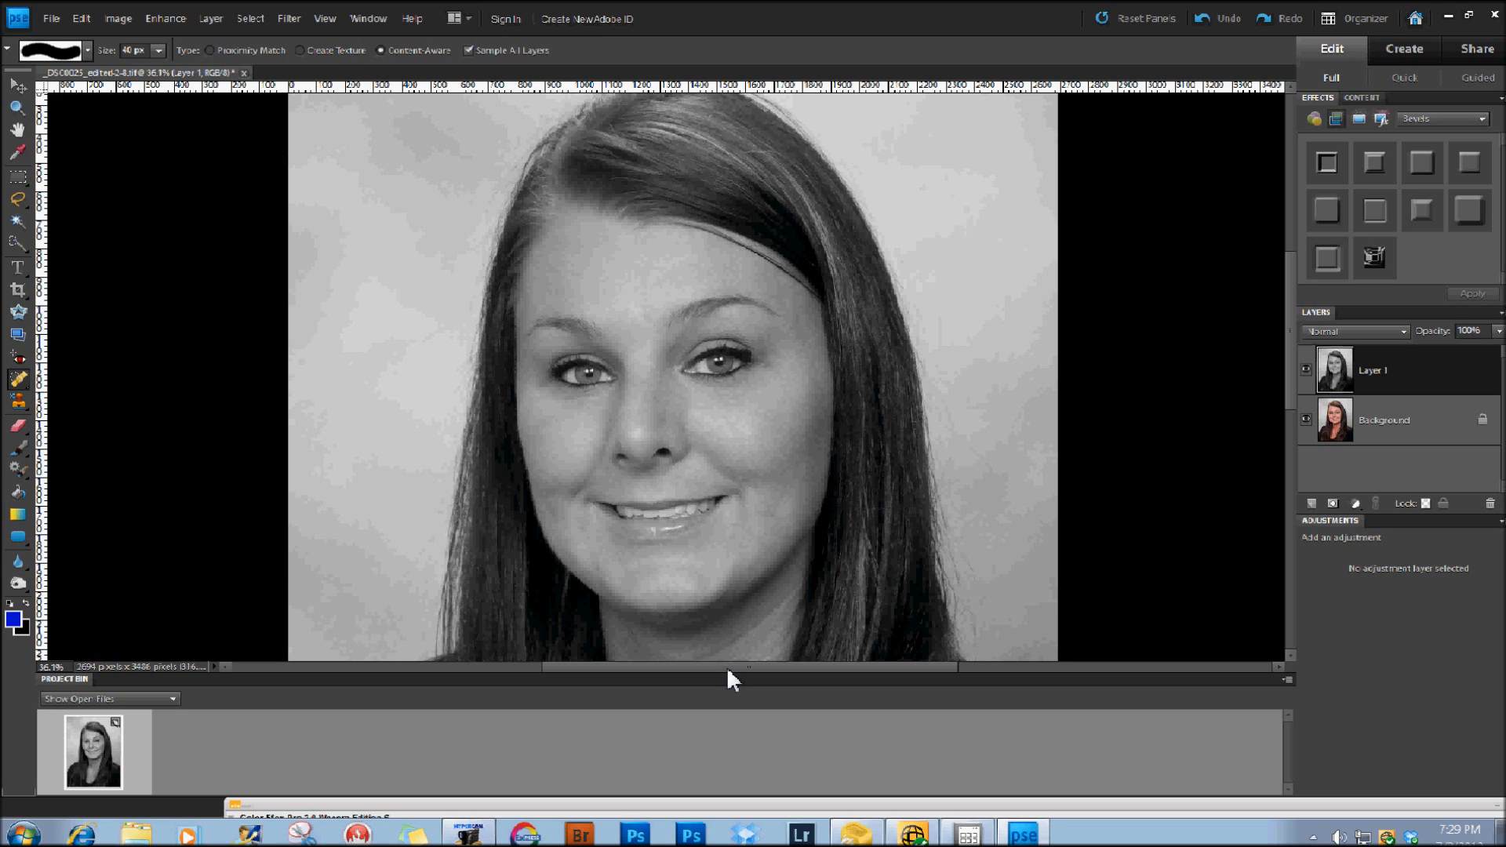
mouse_move(305, 28)
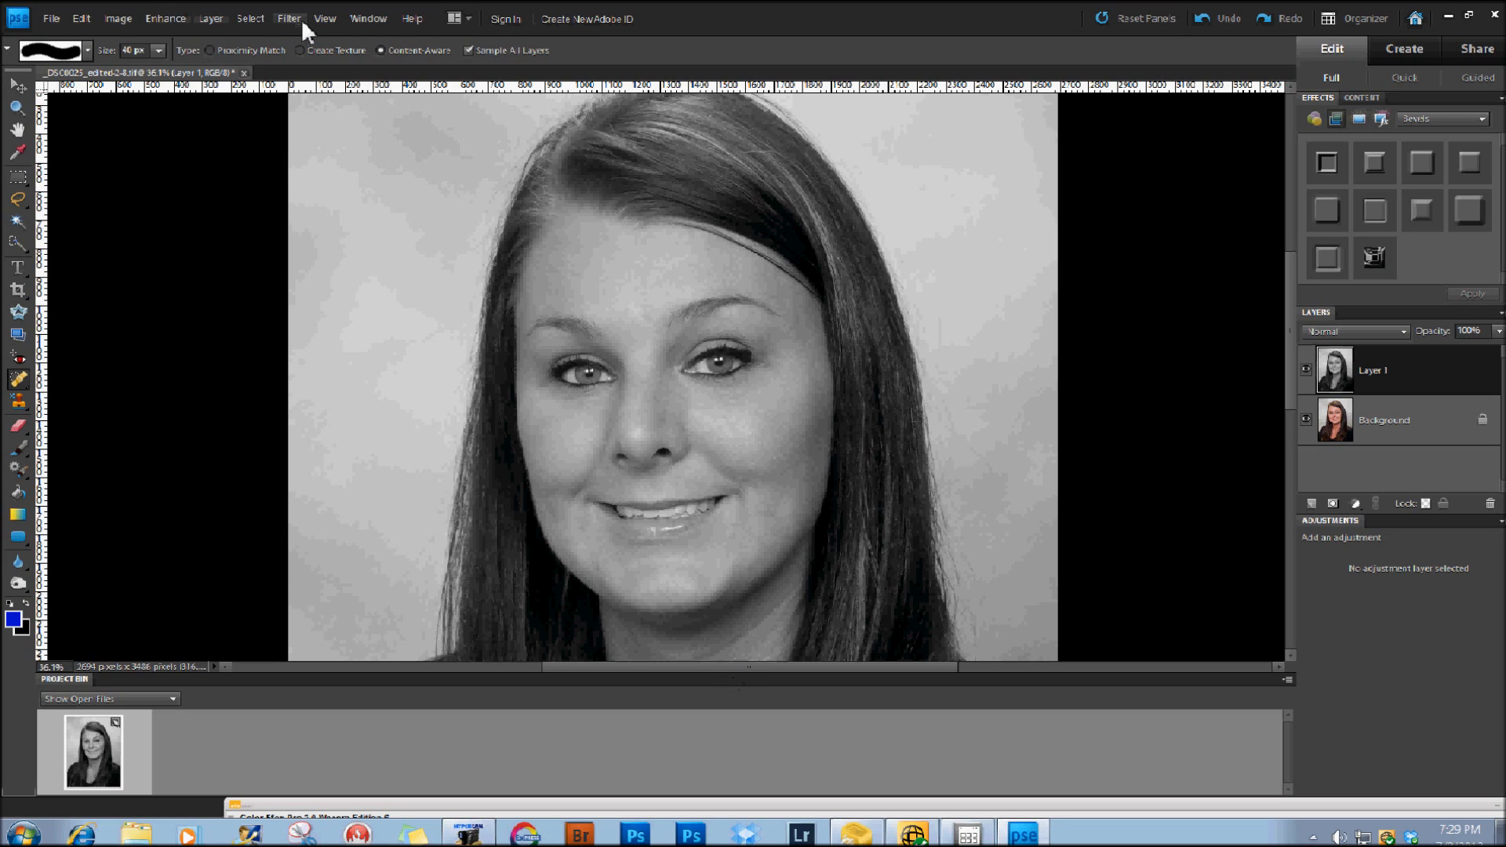
Apply Filter > Other > High Pass to the grey copy, leaving faint edge detail.
left_click(290, 18)
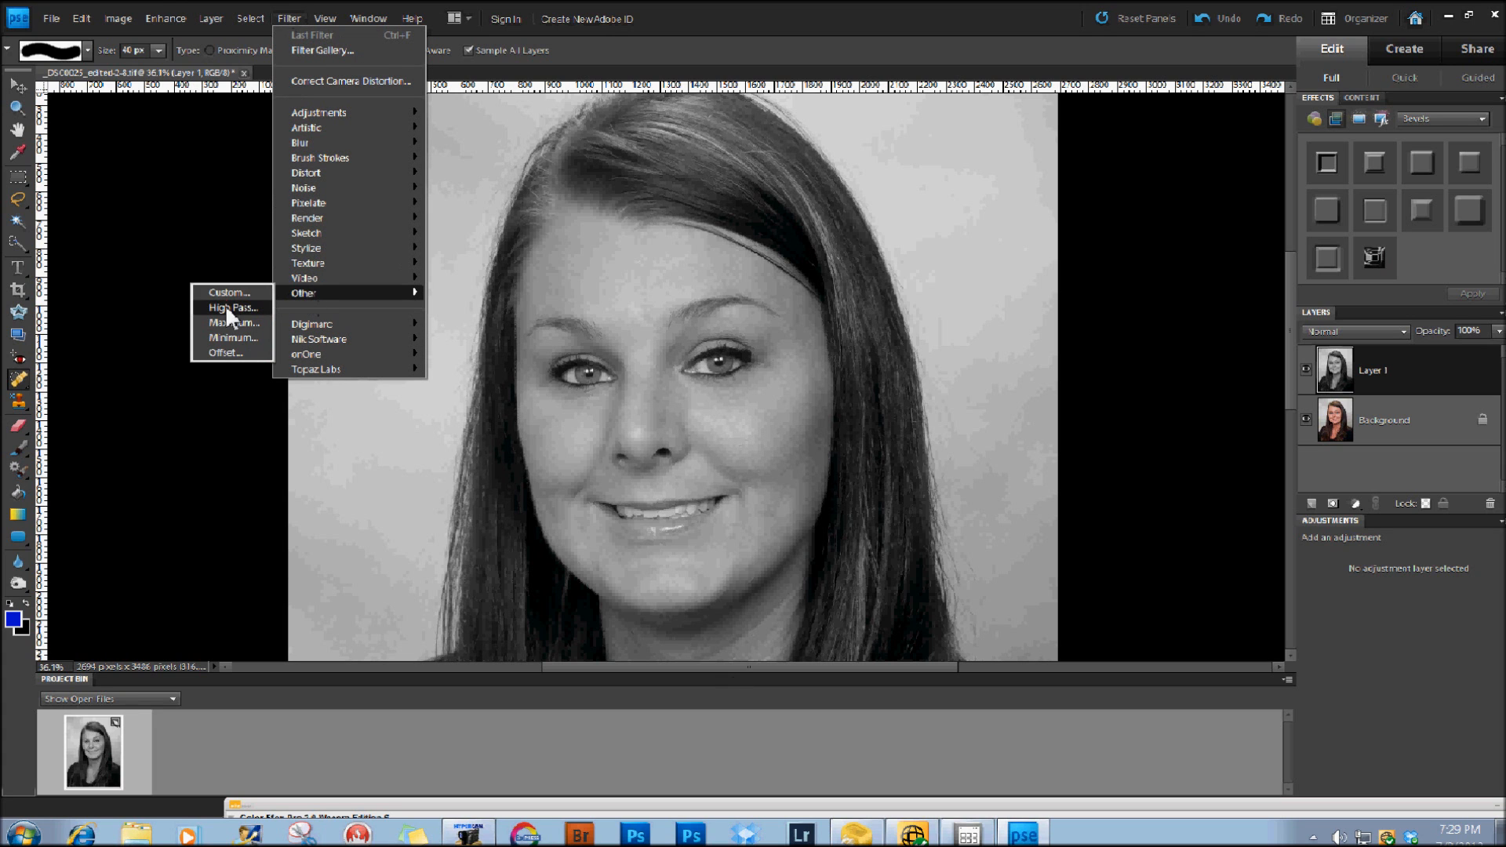
left_click(230, 307)
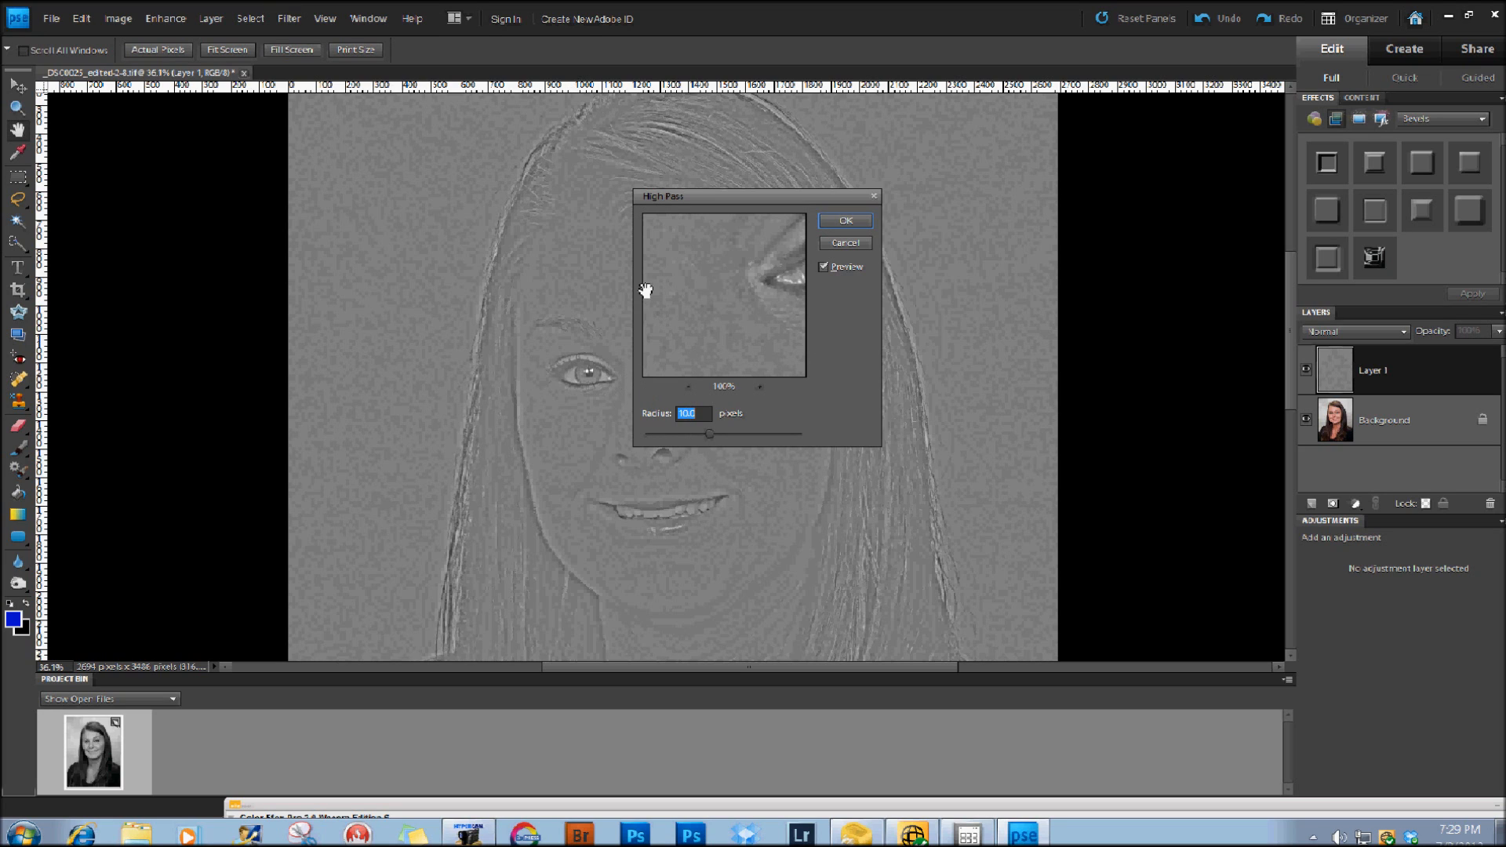
mouse_move(694, 283)
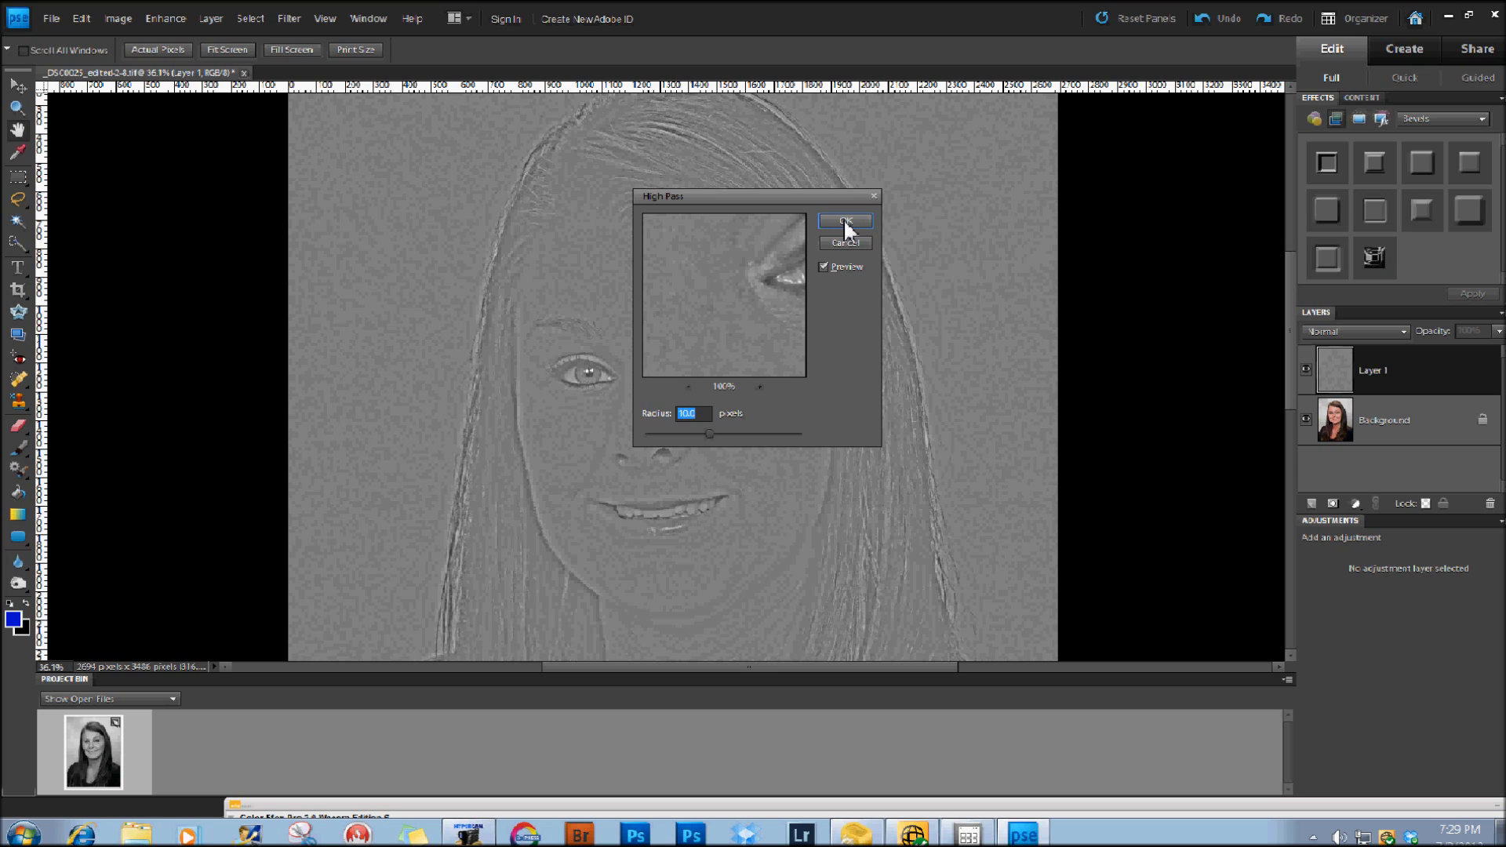
left_click(845, 220)
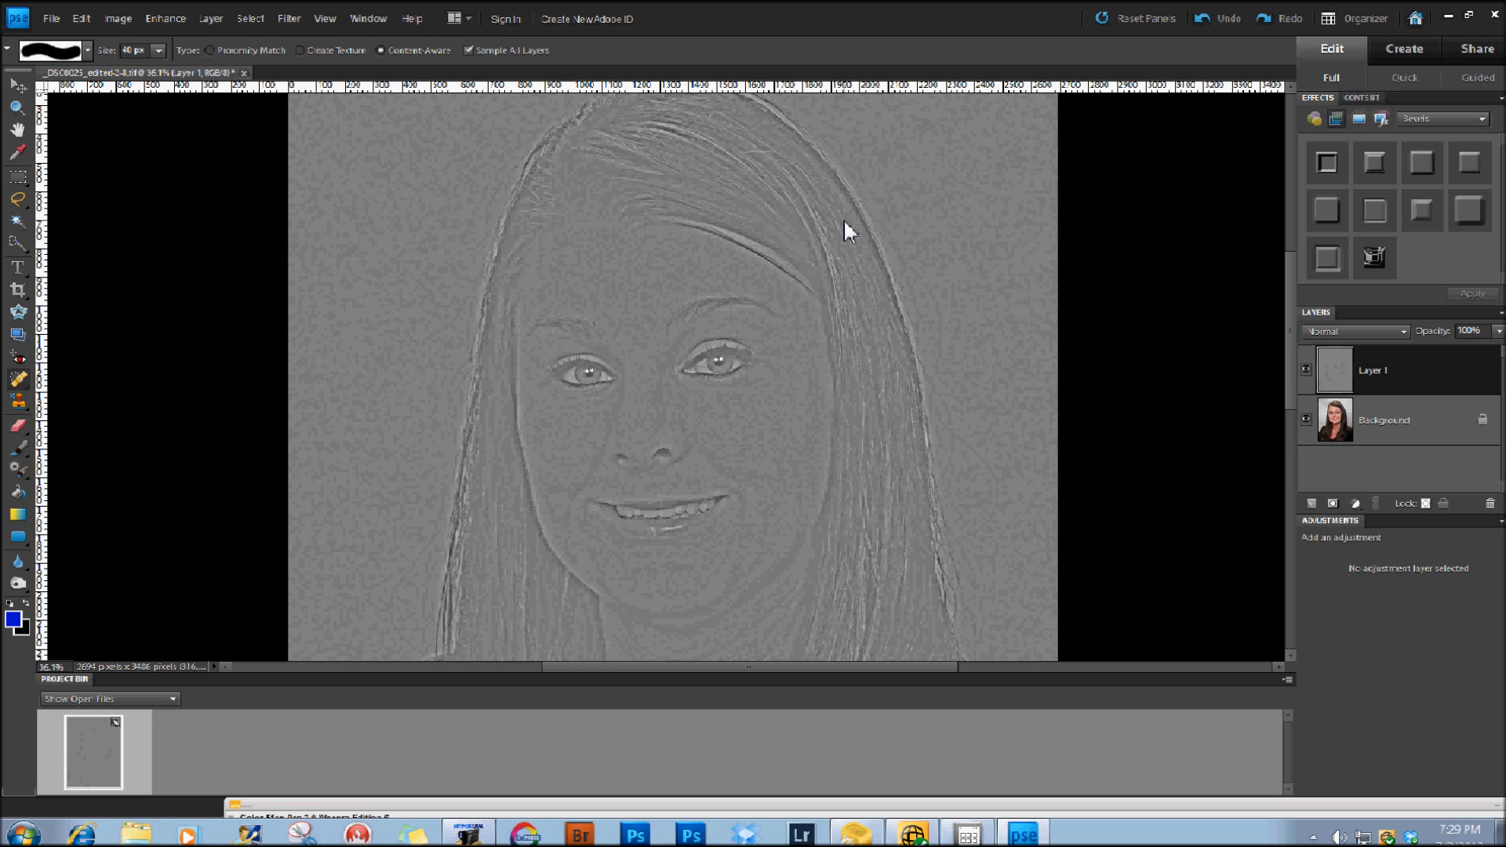
mouse_move(847, 226)
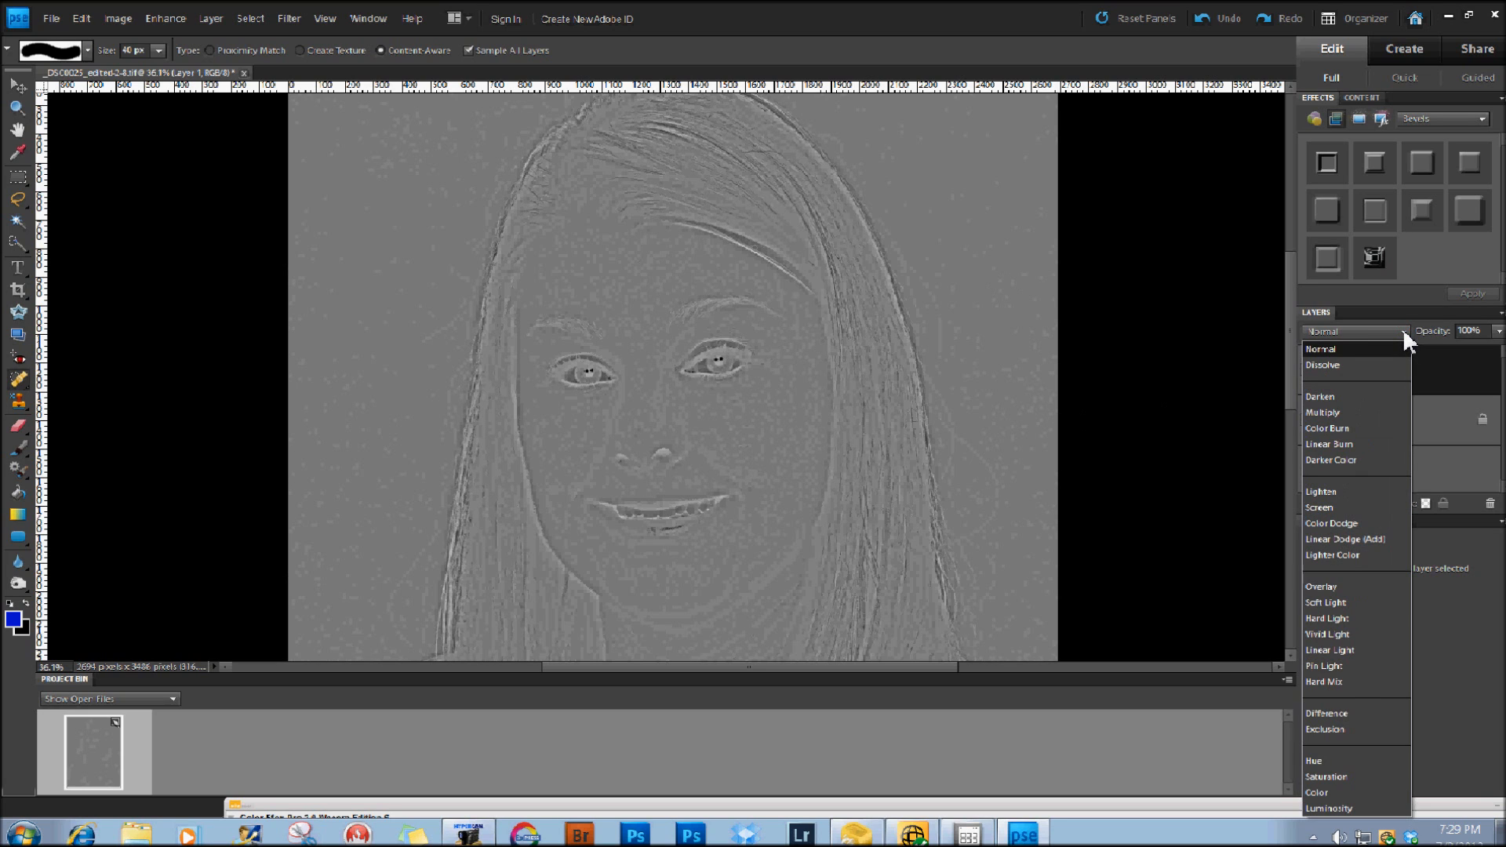
mouse_move(1366, 452)
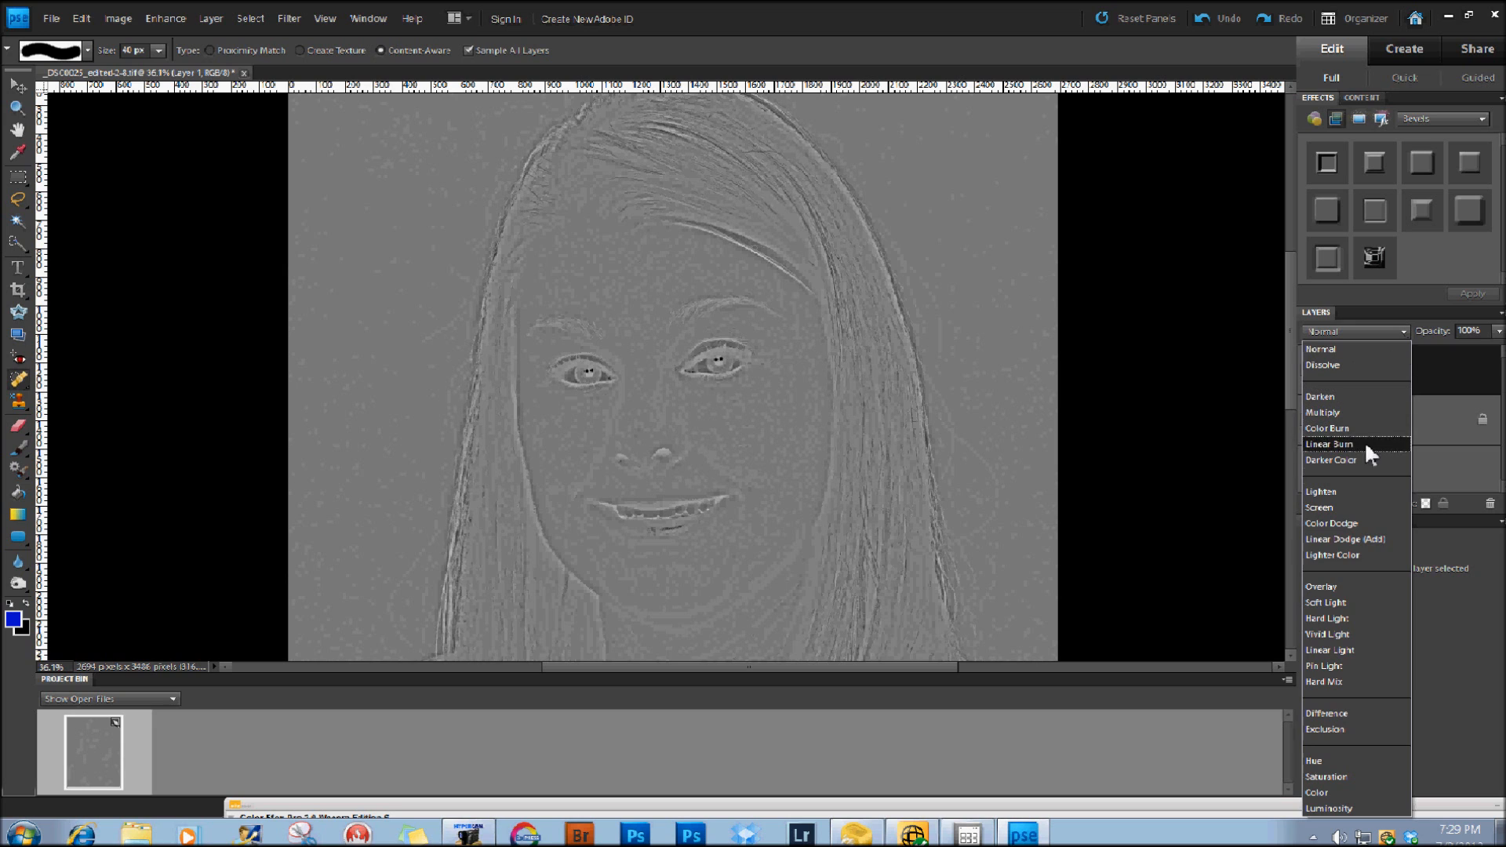
Set Layer 1's blend mode to Overlay to soften the skin.
left_click(1321, 587)
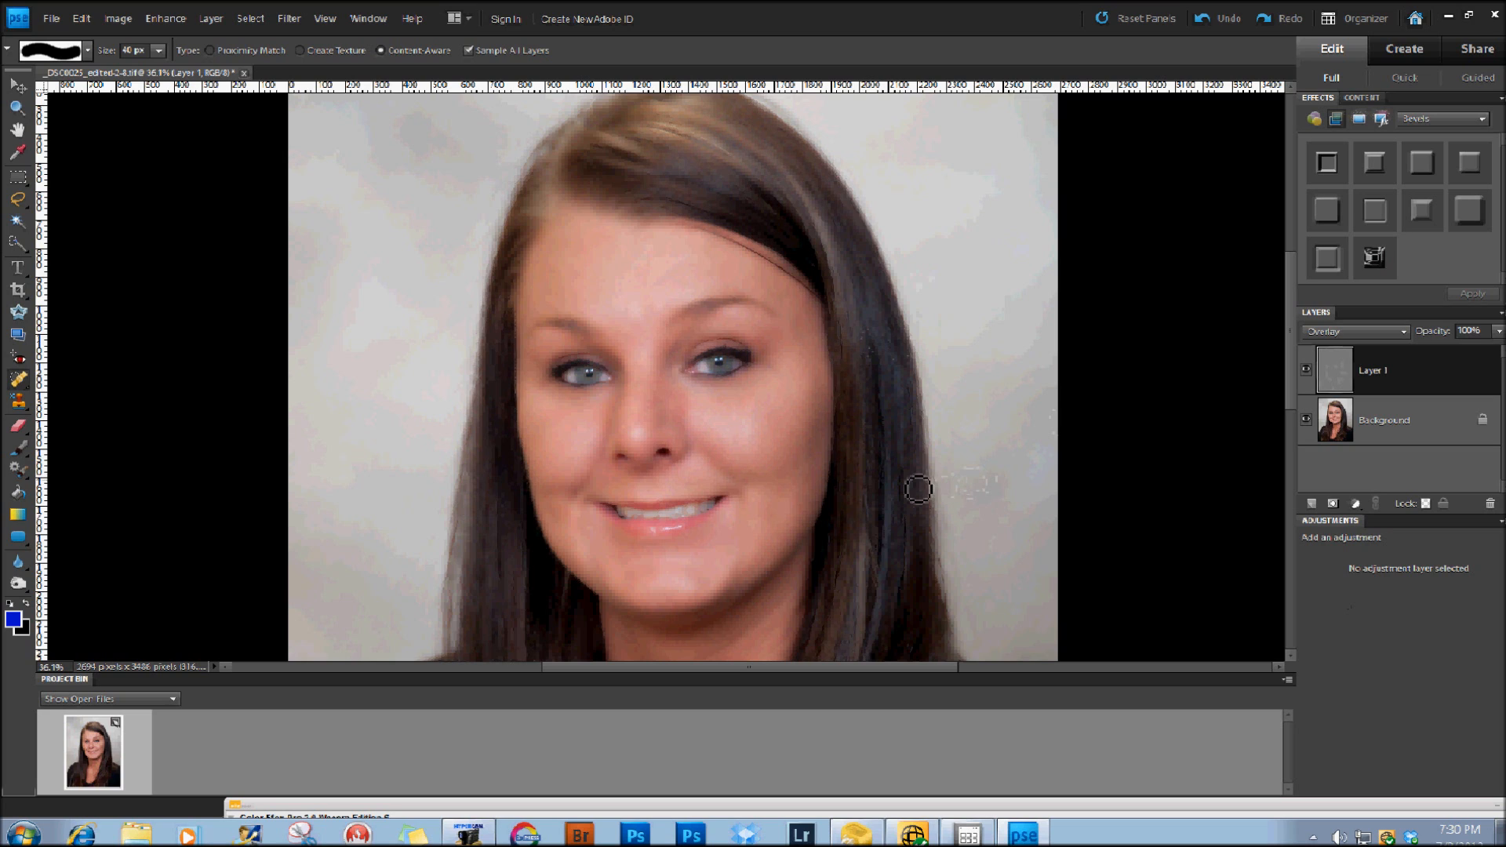
mouse_move(922, 490)
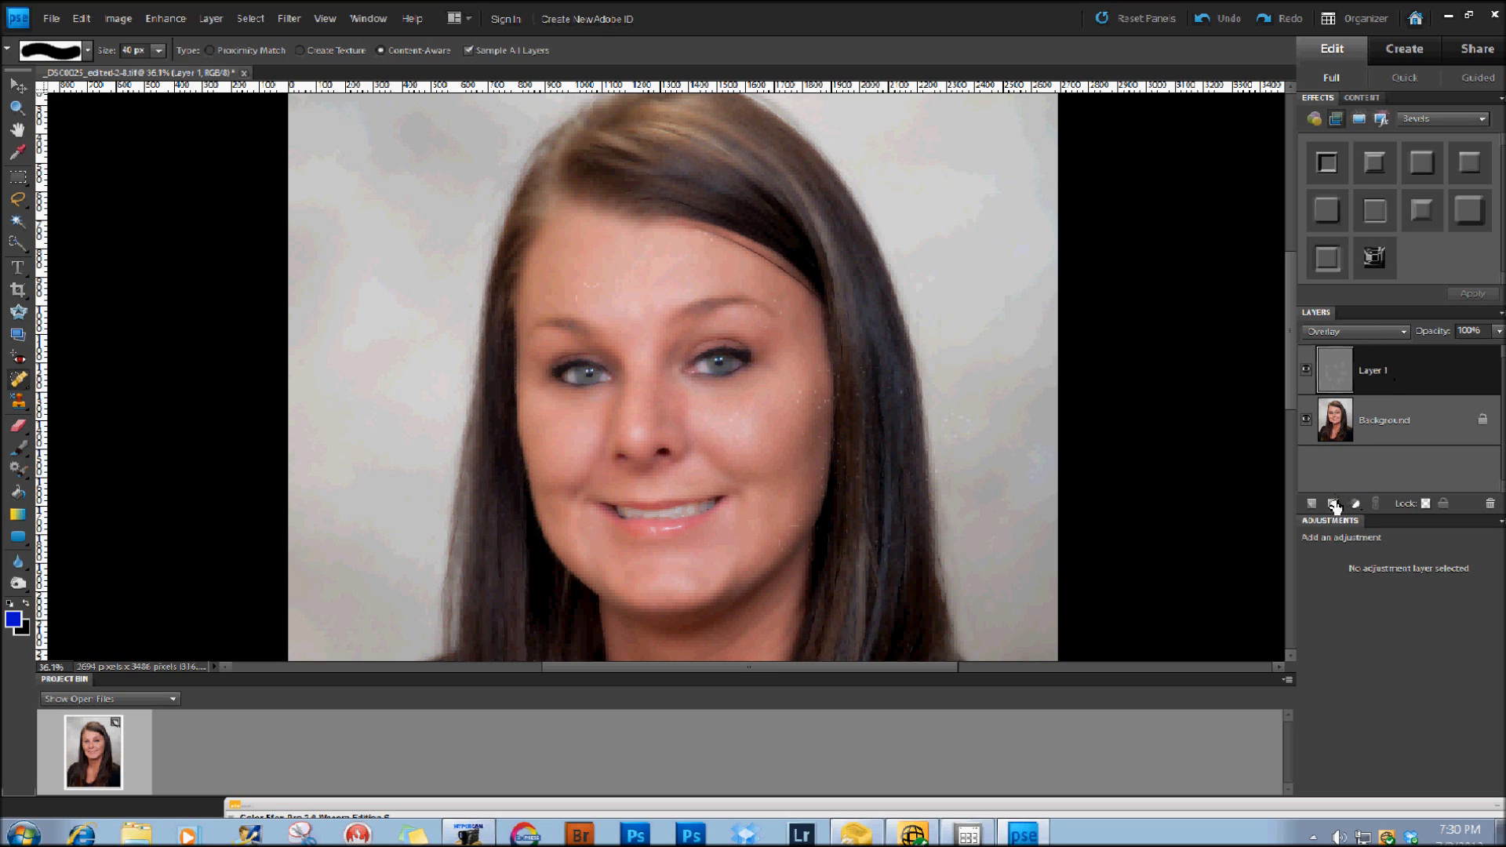
Add a white layer mask to the Overlay softening layer.
left_click(1334, 502)
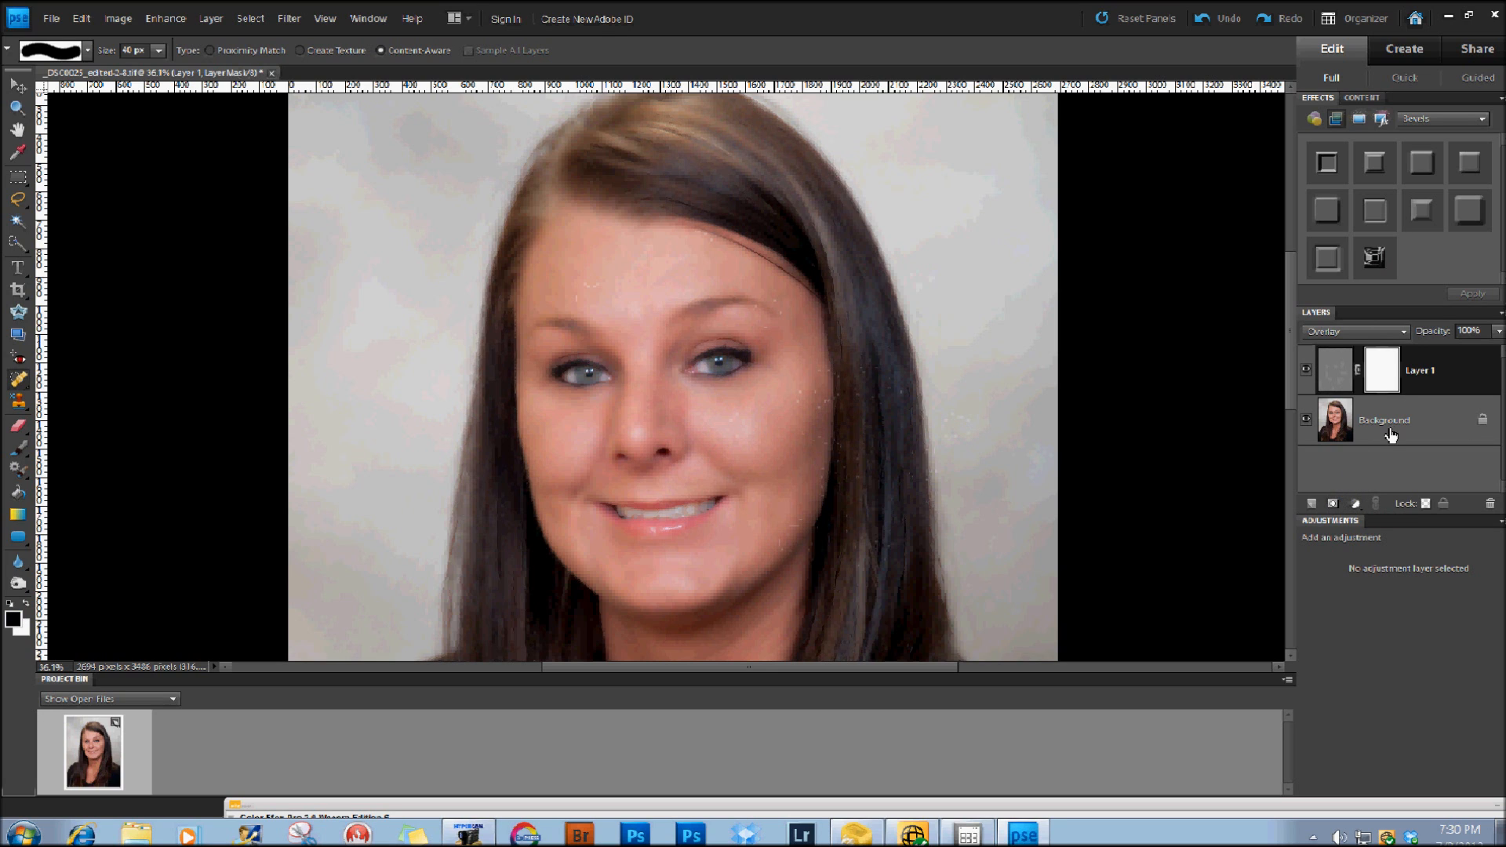
mouse_move(1355, 370)
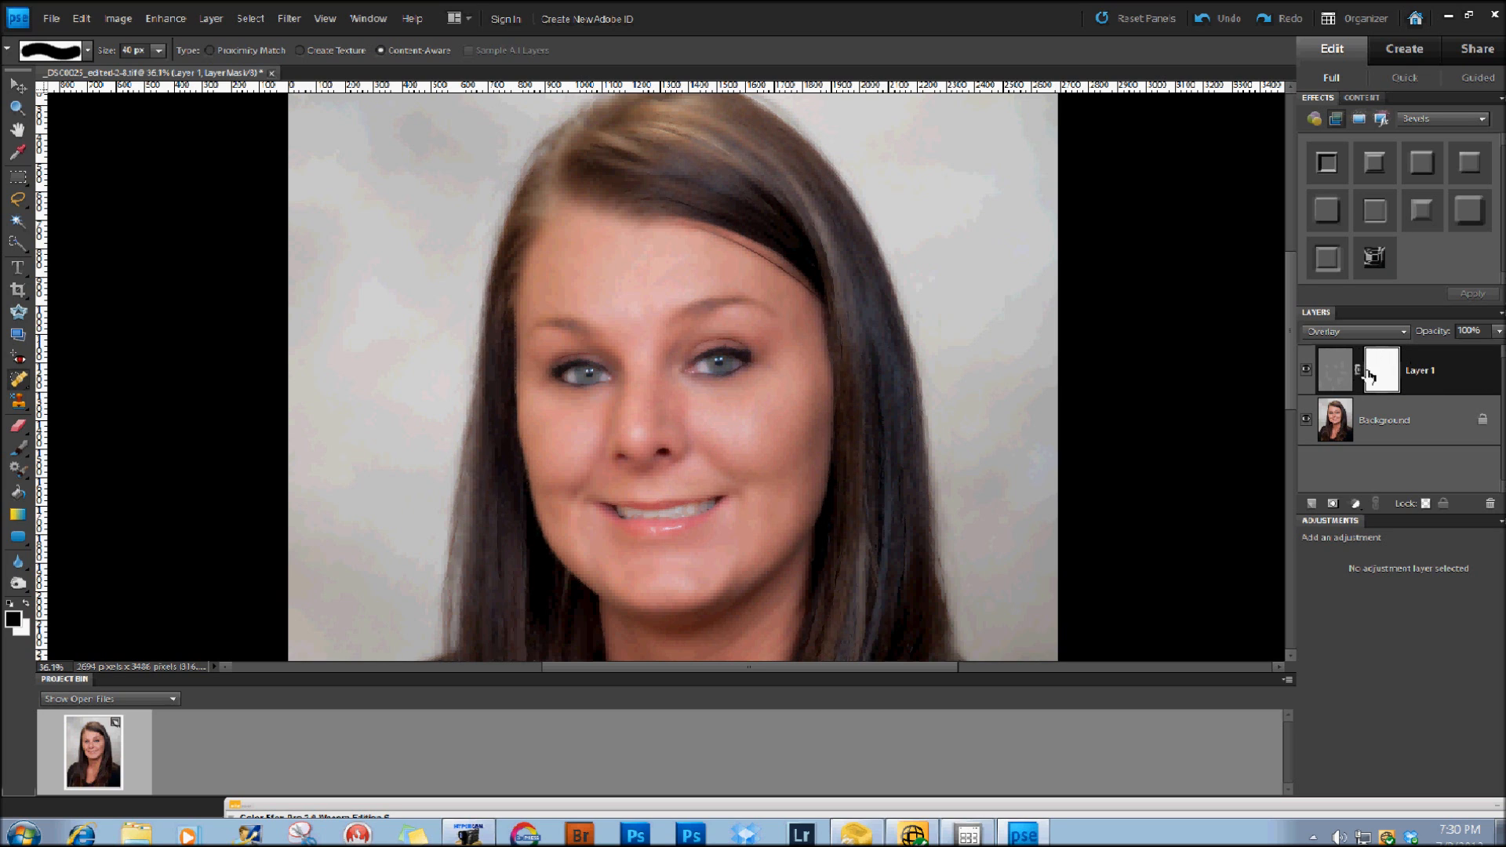
mouse_move(1337, 373)
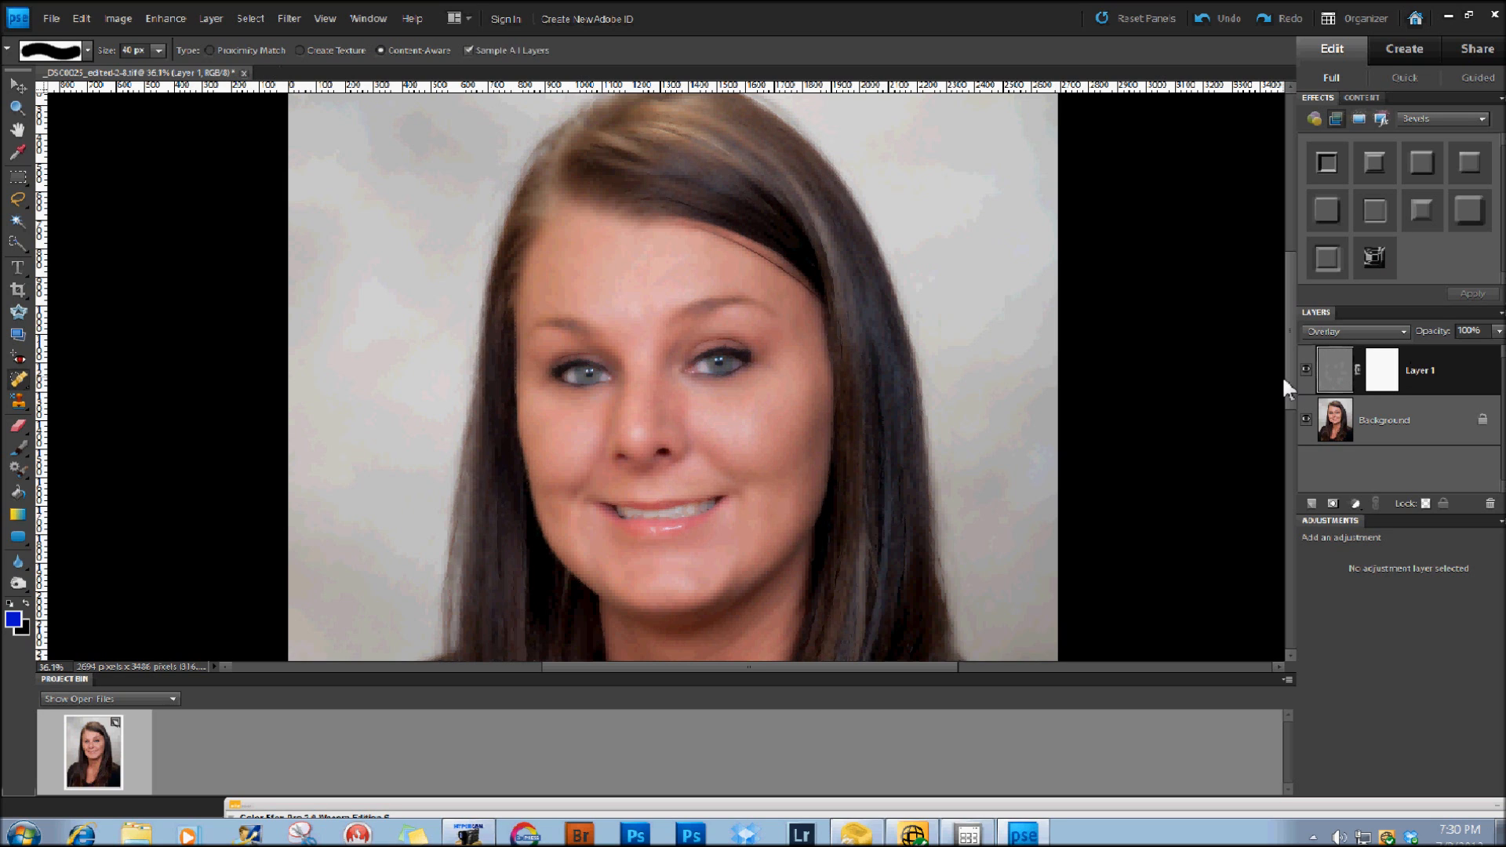
Target Layer 1's mask thumbnail for painting with black.
left_click(1380, 370)
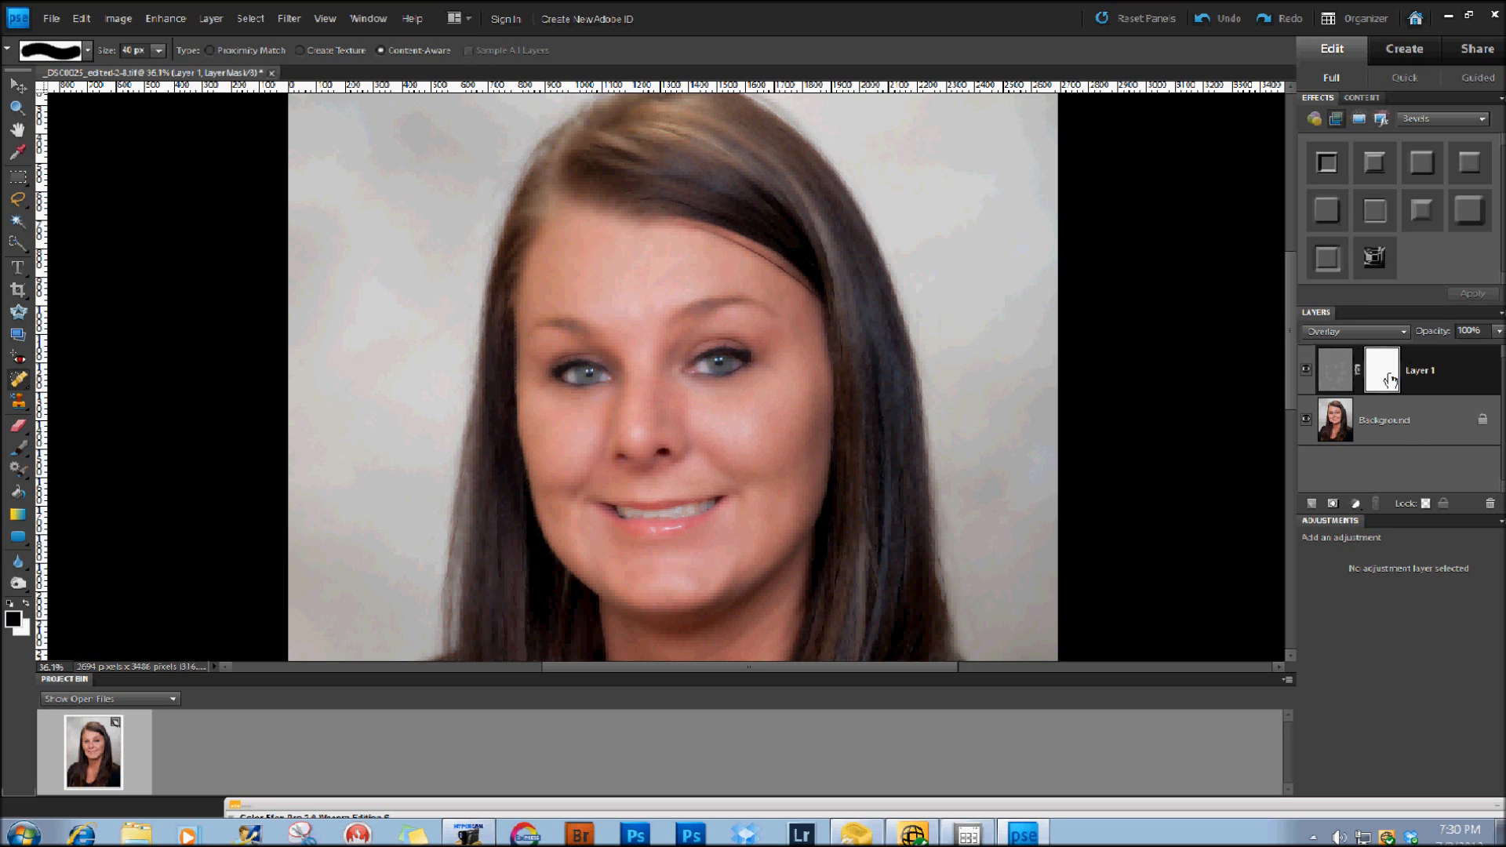
mouse_move(1384, 379)
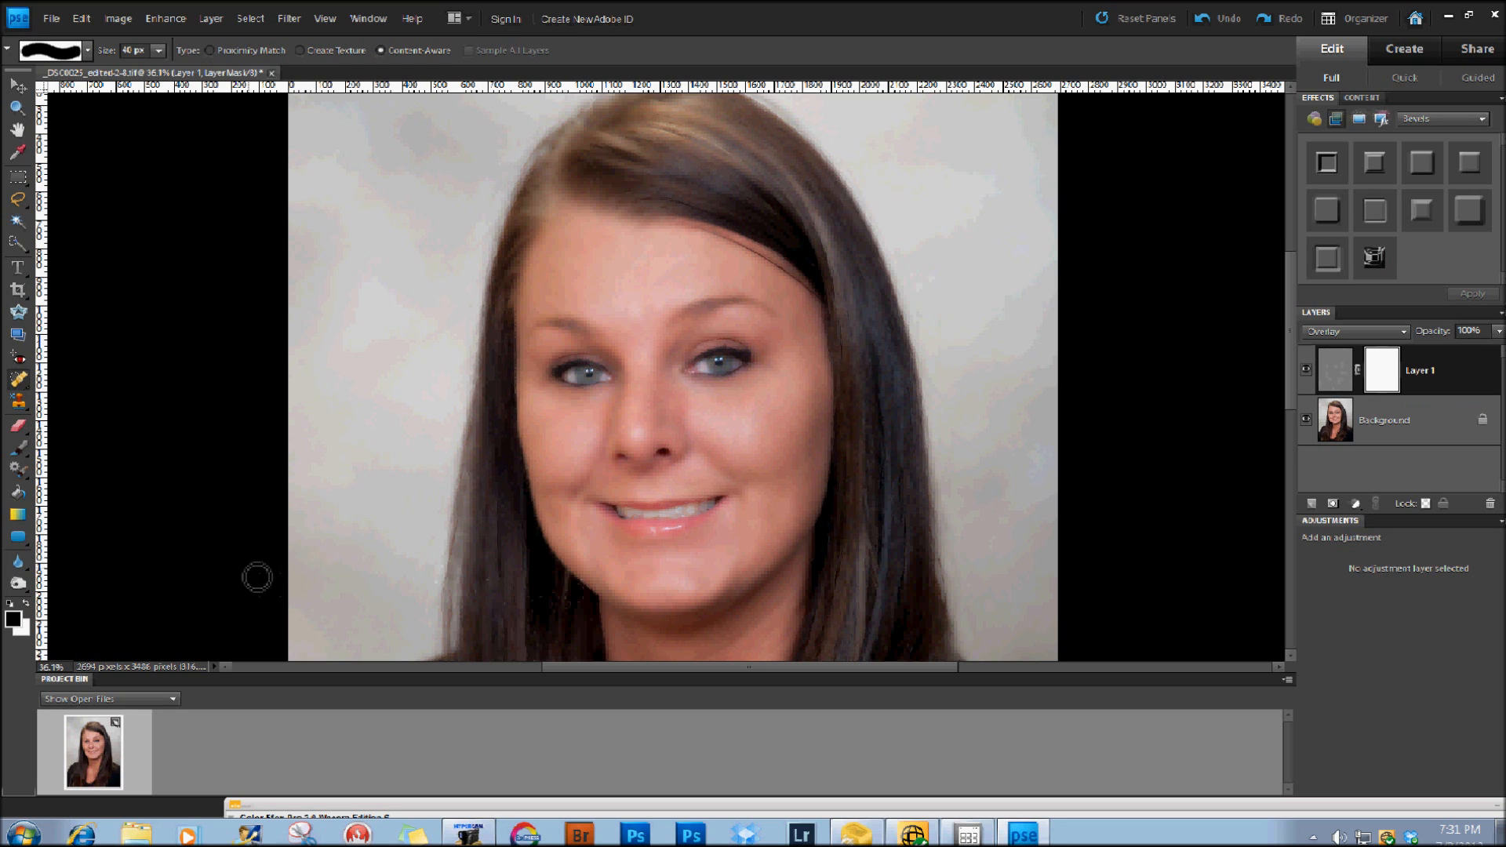
mouse_move(59, 536)
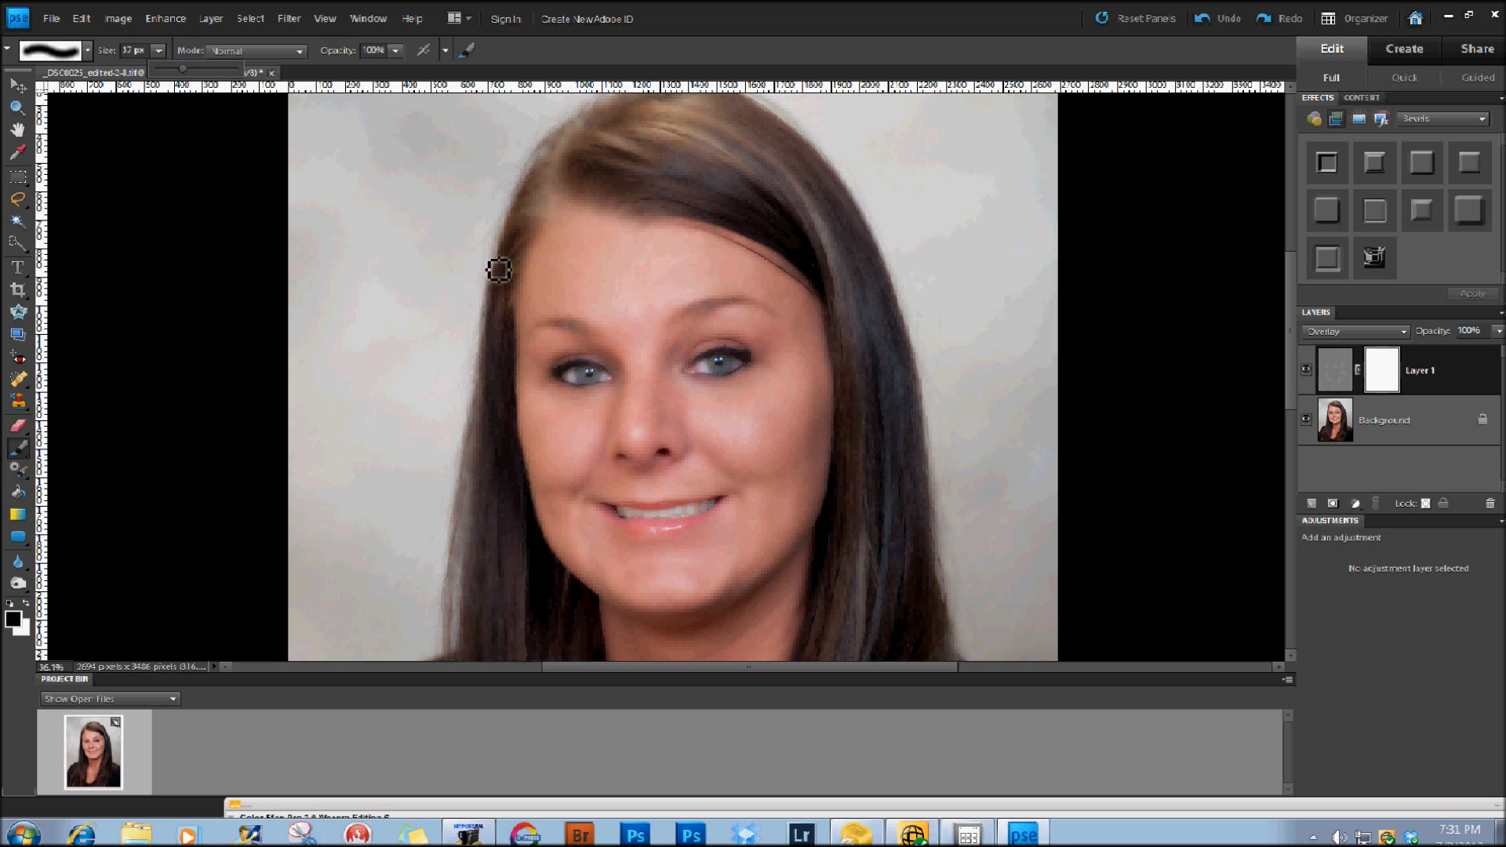
Paint black on the mask over both eyes and both eyebrows to restore their sharpness.
left_click_drag(499, 270, 726, 375)
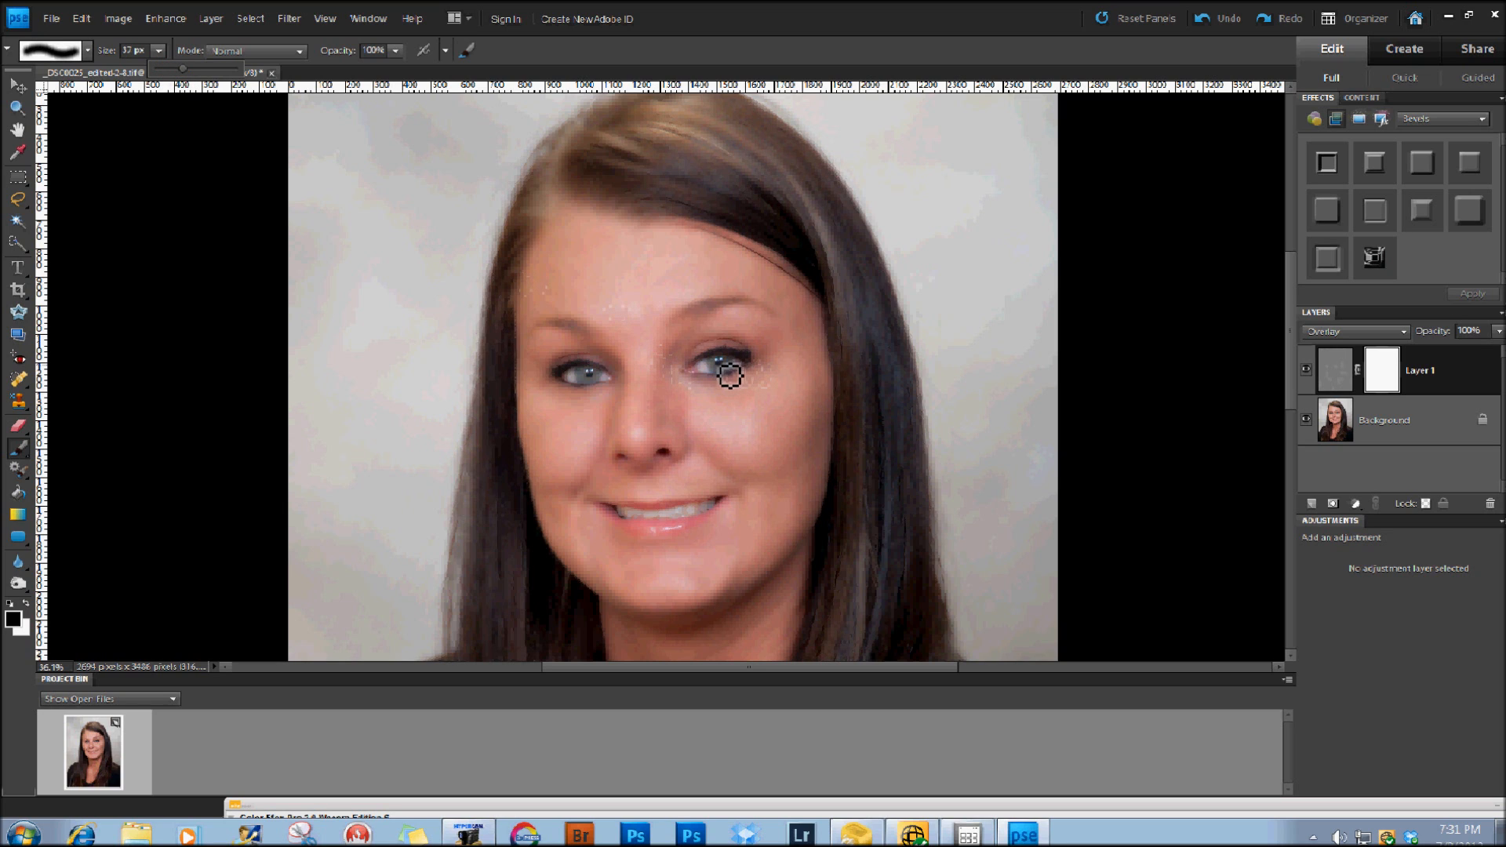
left_click(728, 384)
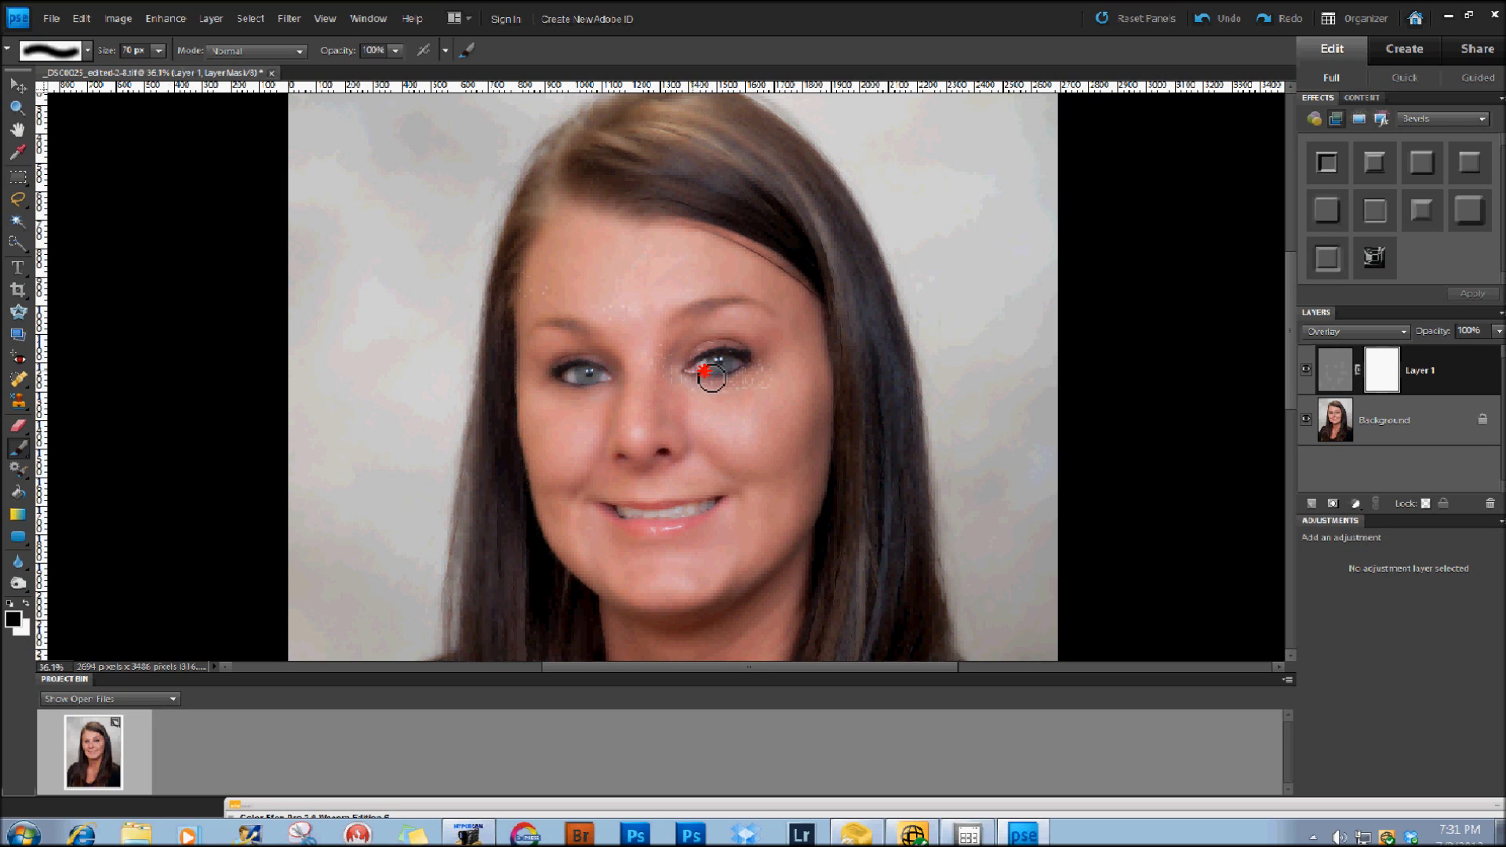
left_click_drag(709, 376, 657, 378)
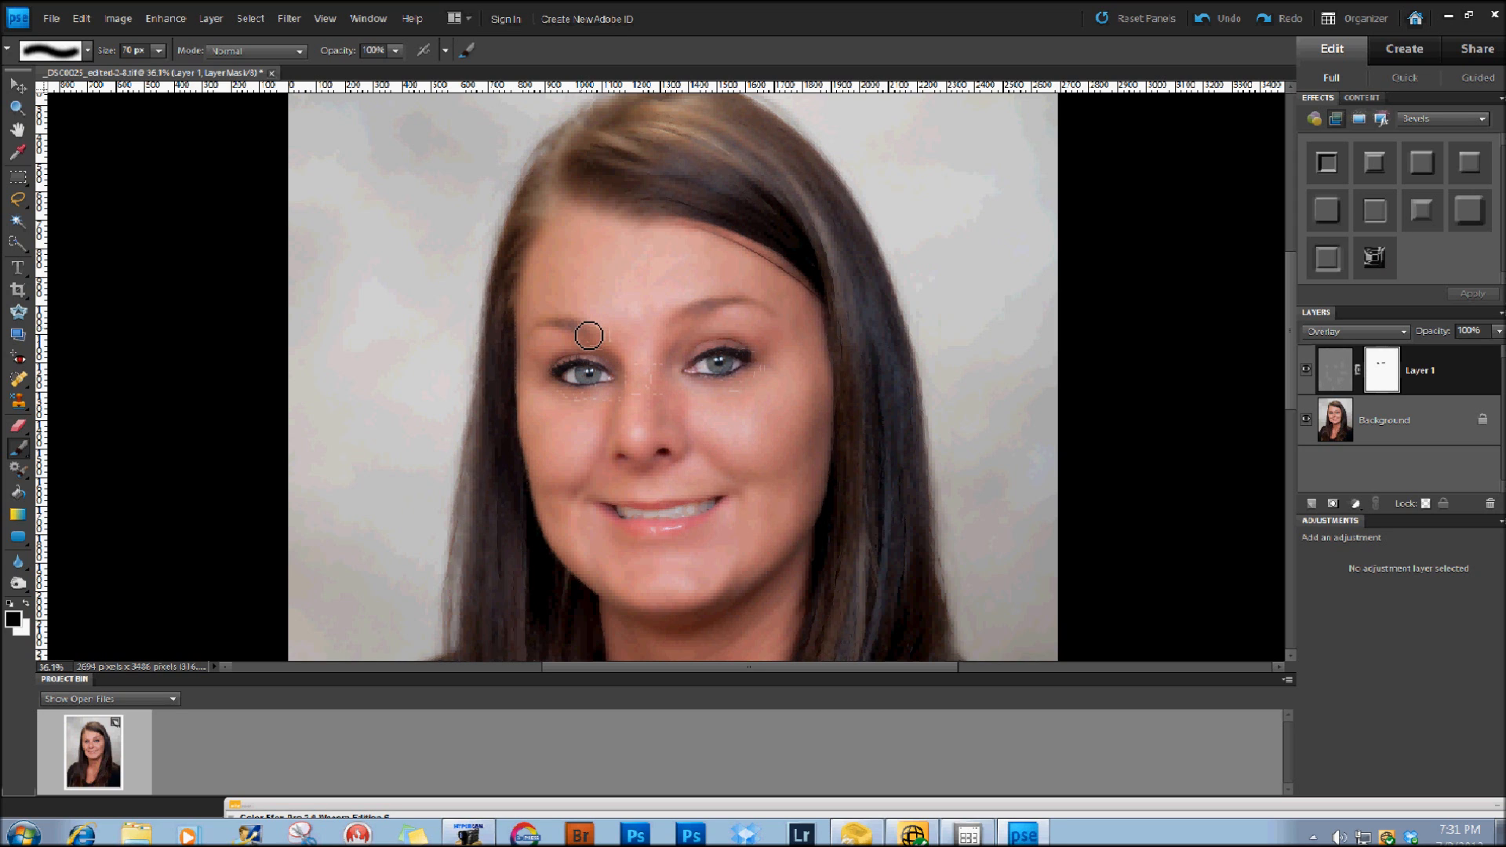
left_click(593, 354)
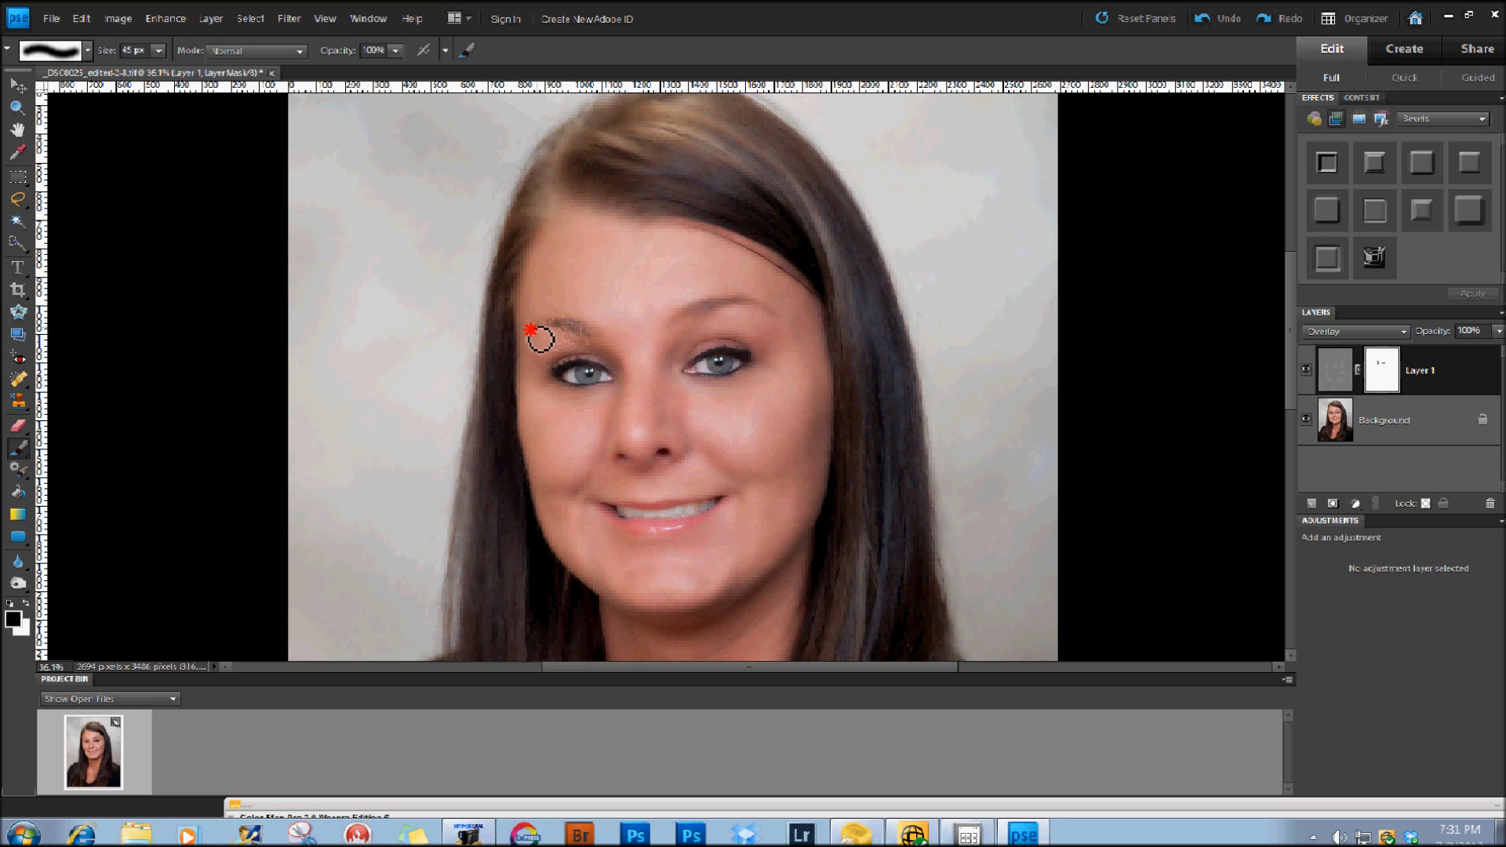
mouse_move(657, 339)
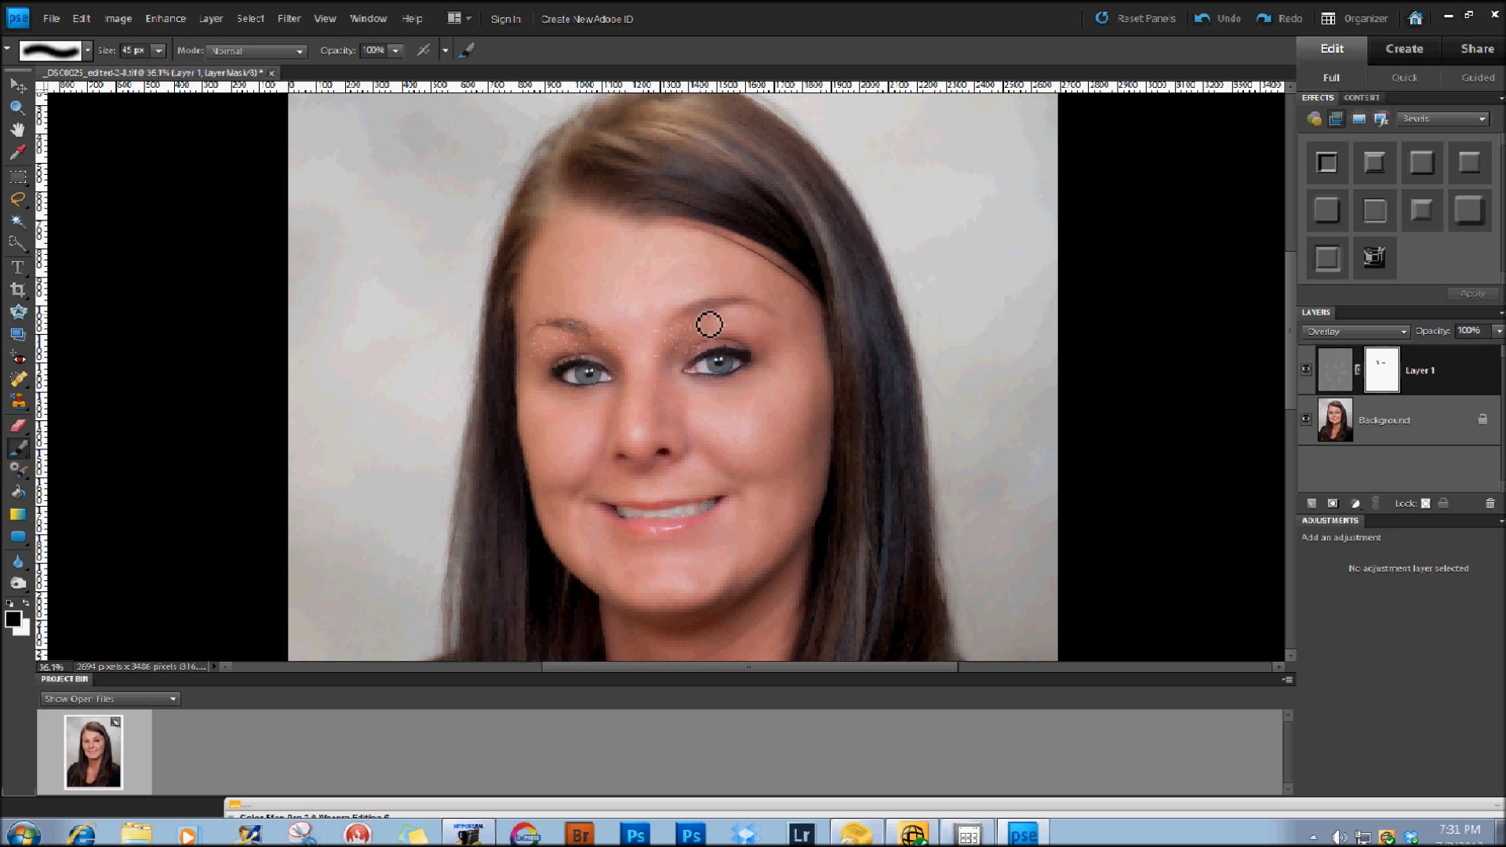
left_click(703, 317)
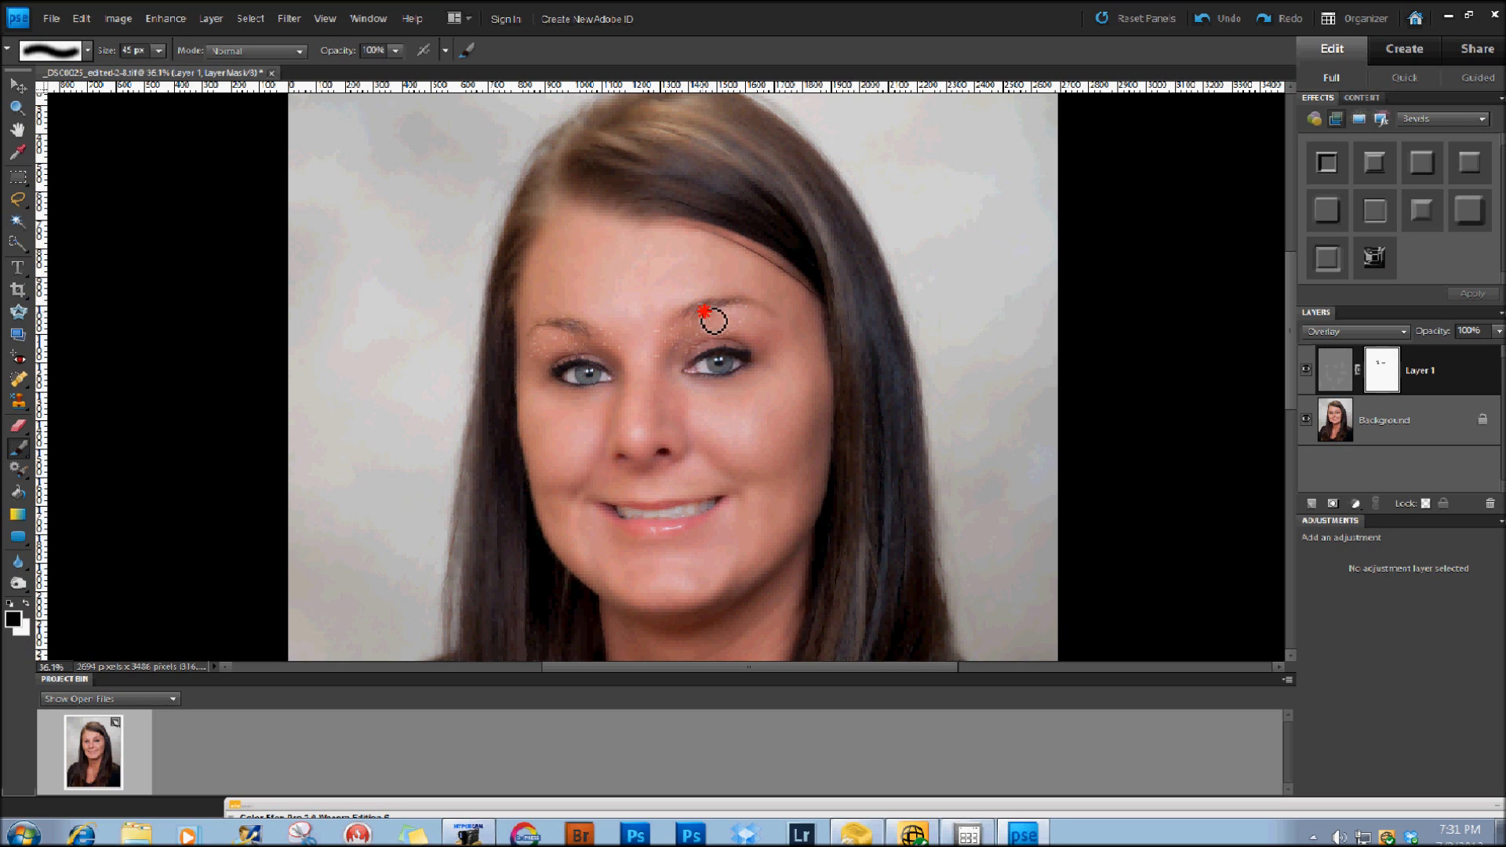
left_click_drag(711, 317, 780, 342)
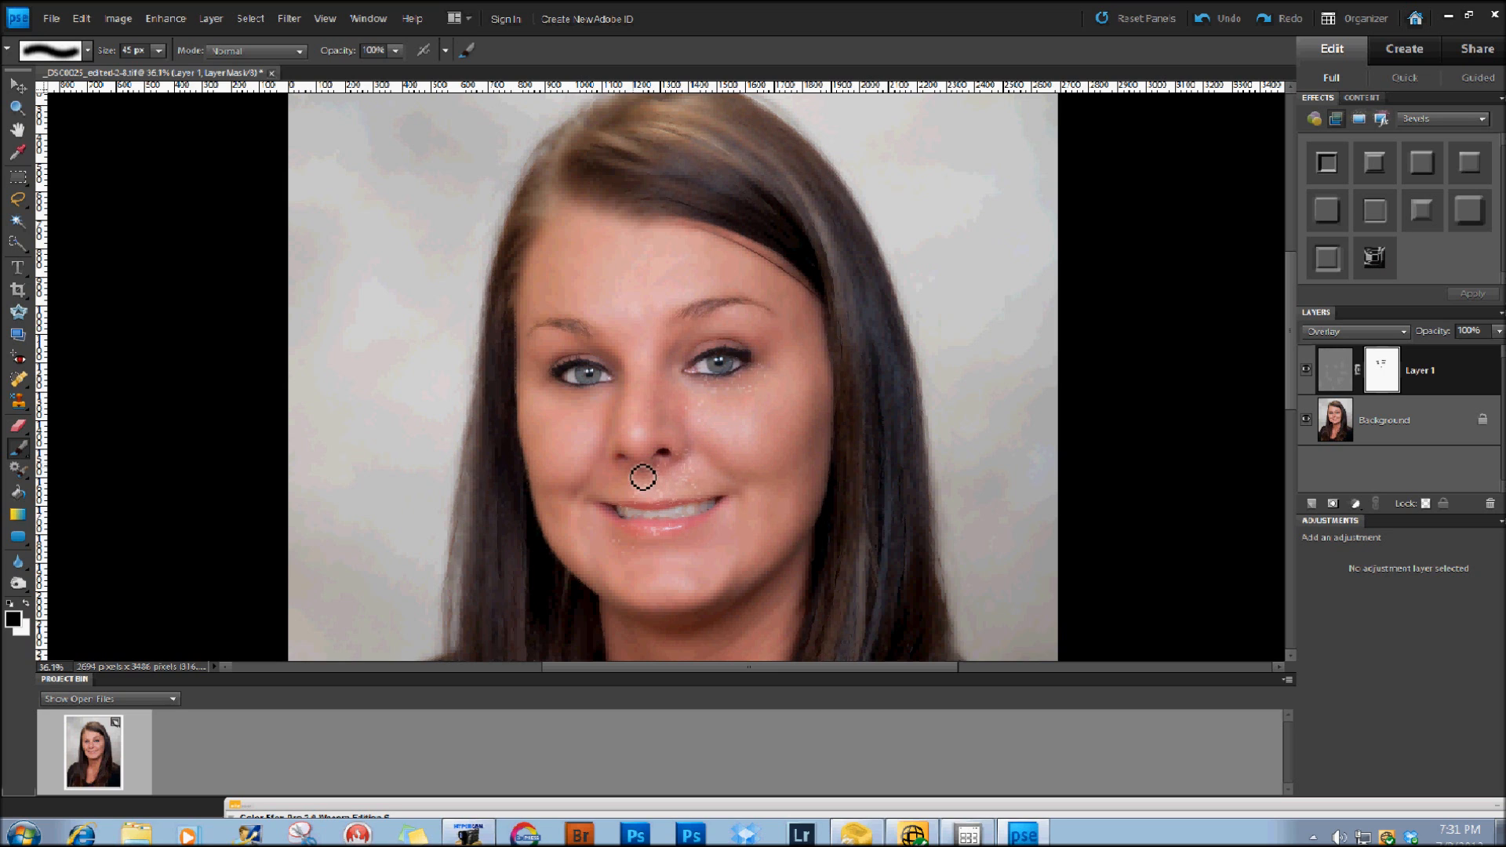
mouse_move(631, 568)
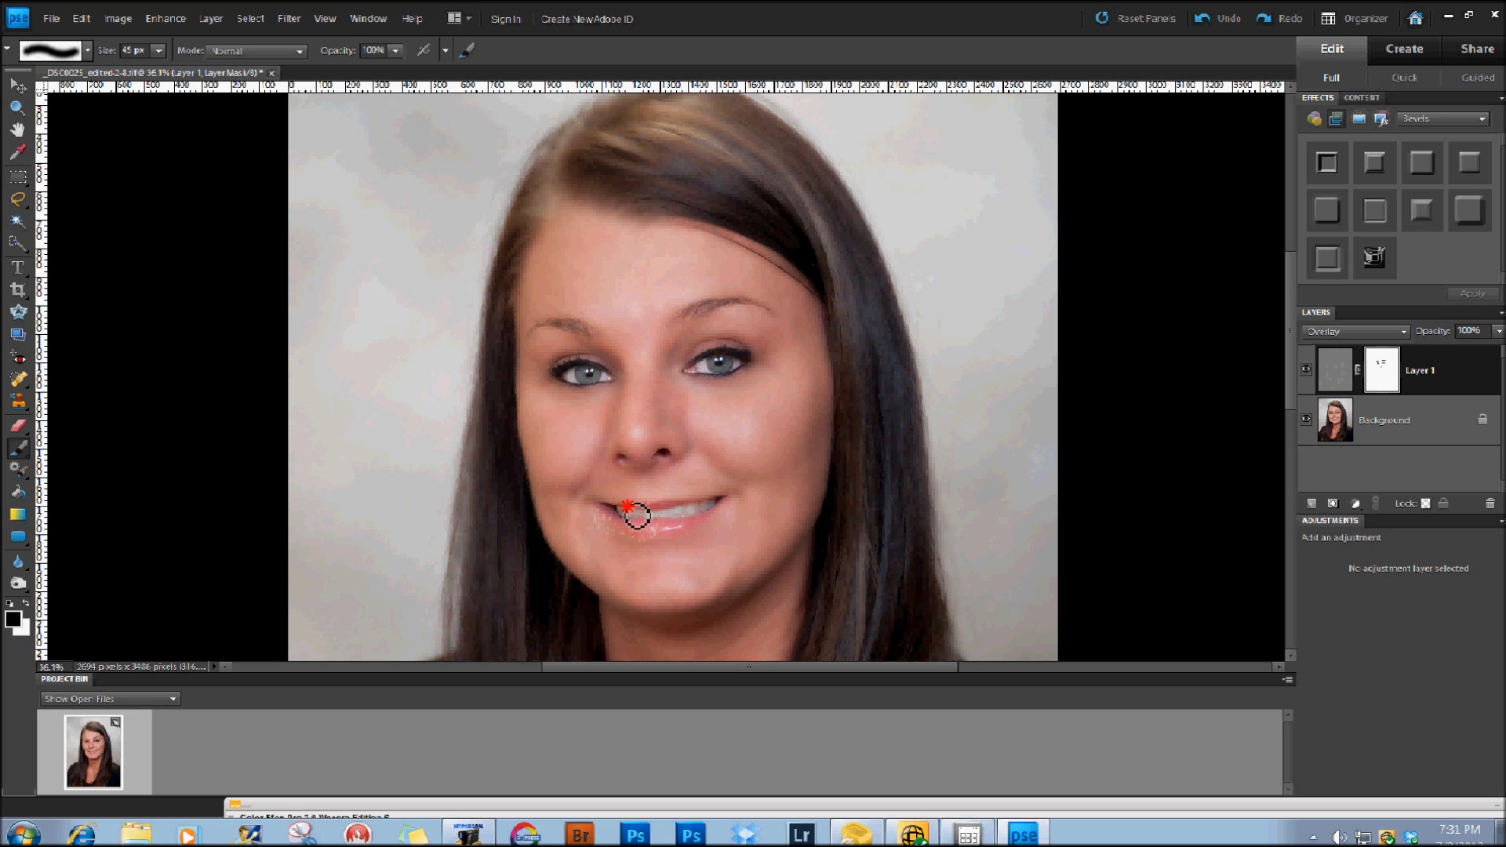
Paint black on the mask across the lips so they stay sharp.
left_click_drag(633, 516, 719, 510)
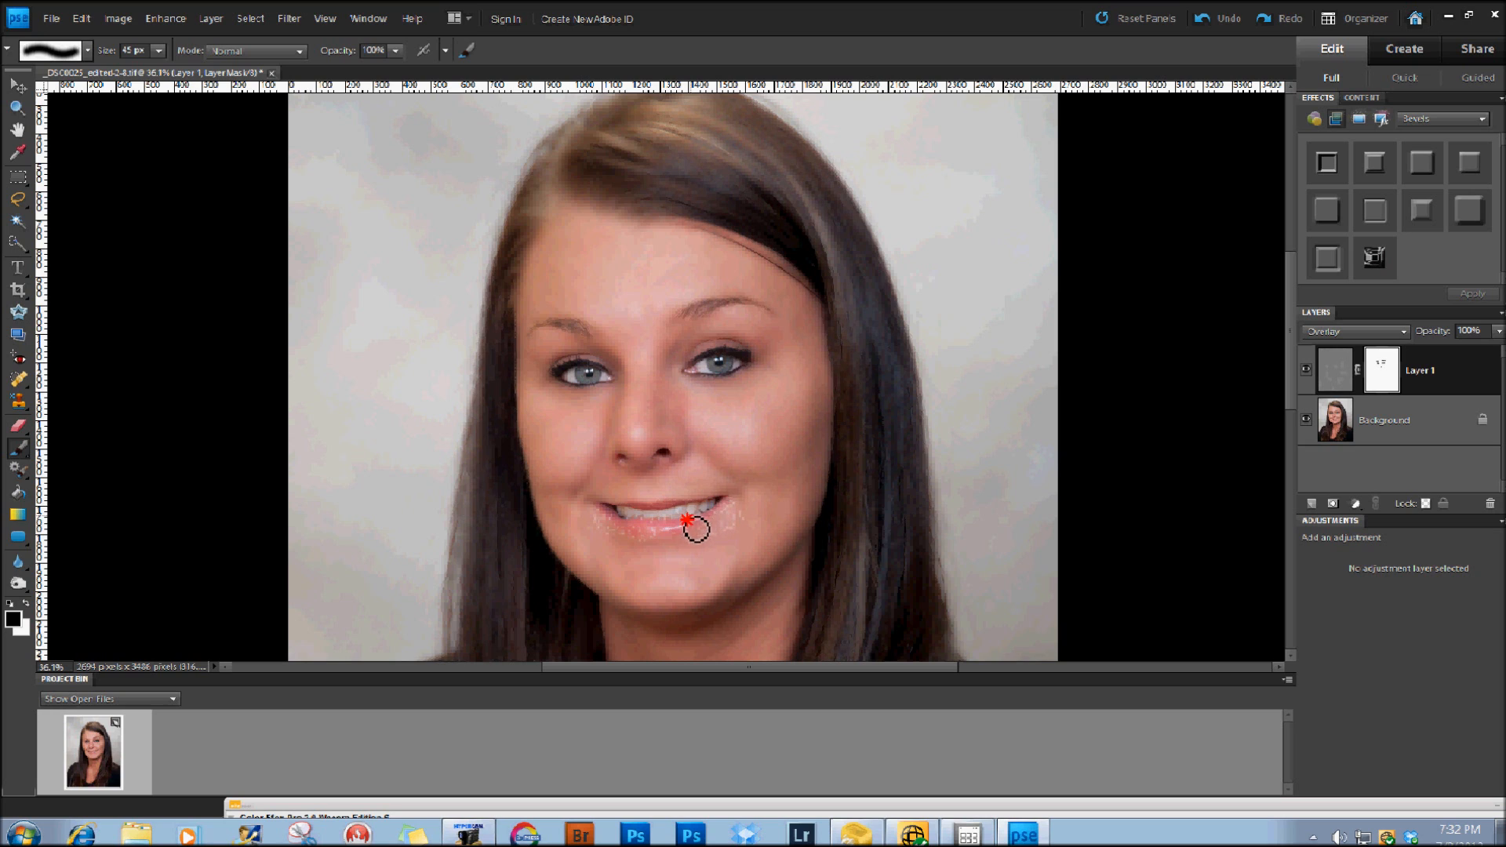
left_click_drag(690, 528, 618, 519)
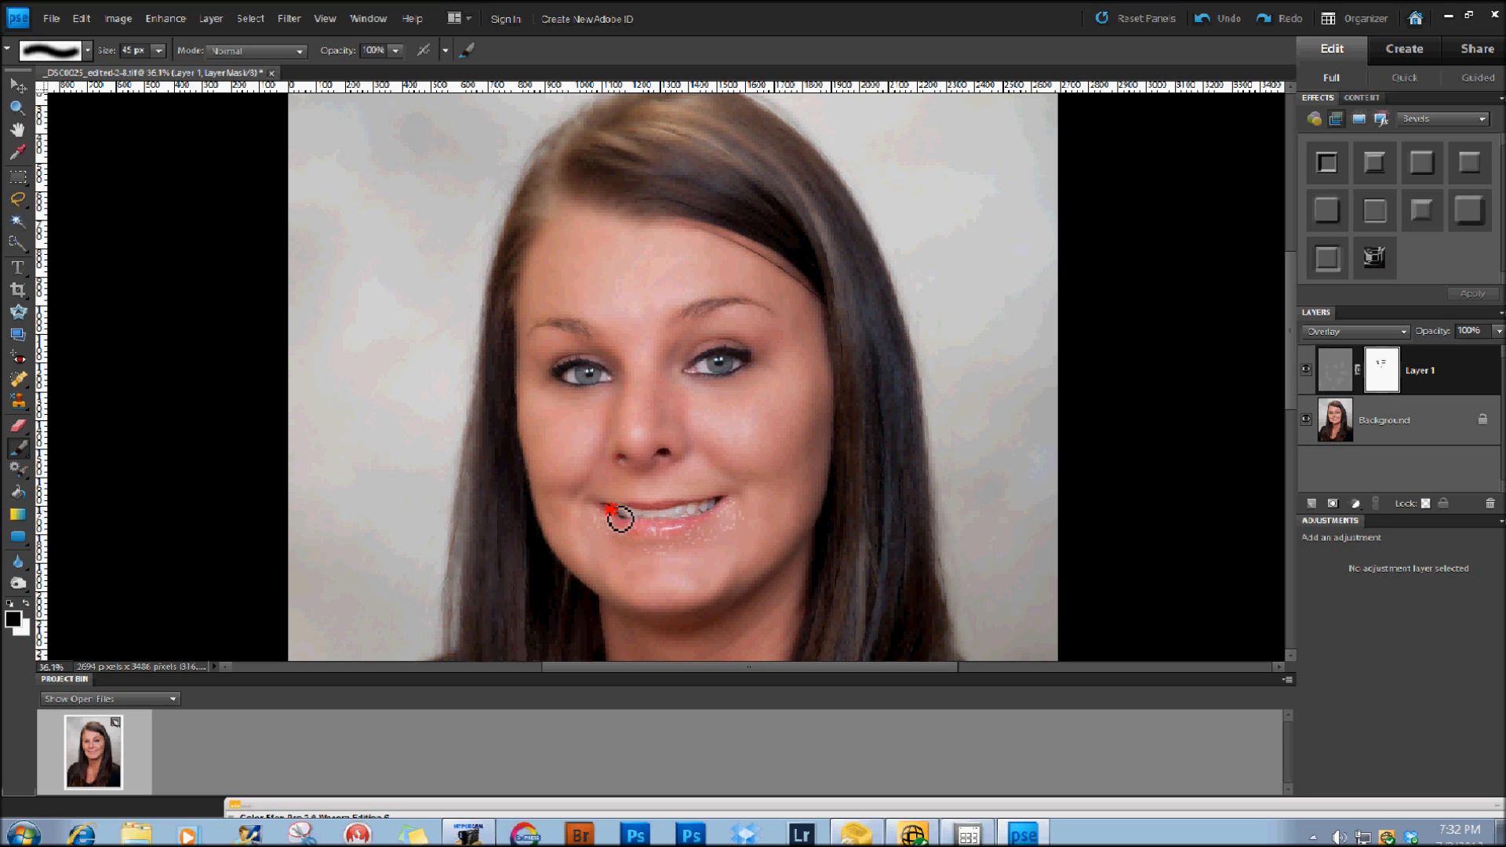
left_click_drag(620, 520, 700, 510)
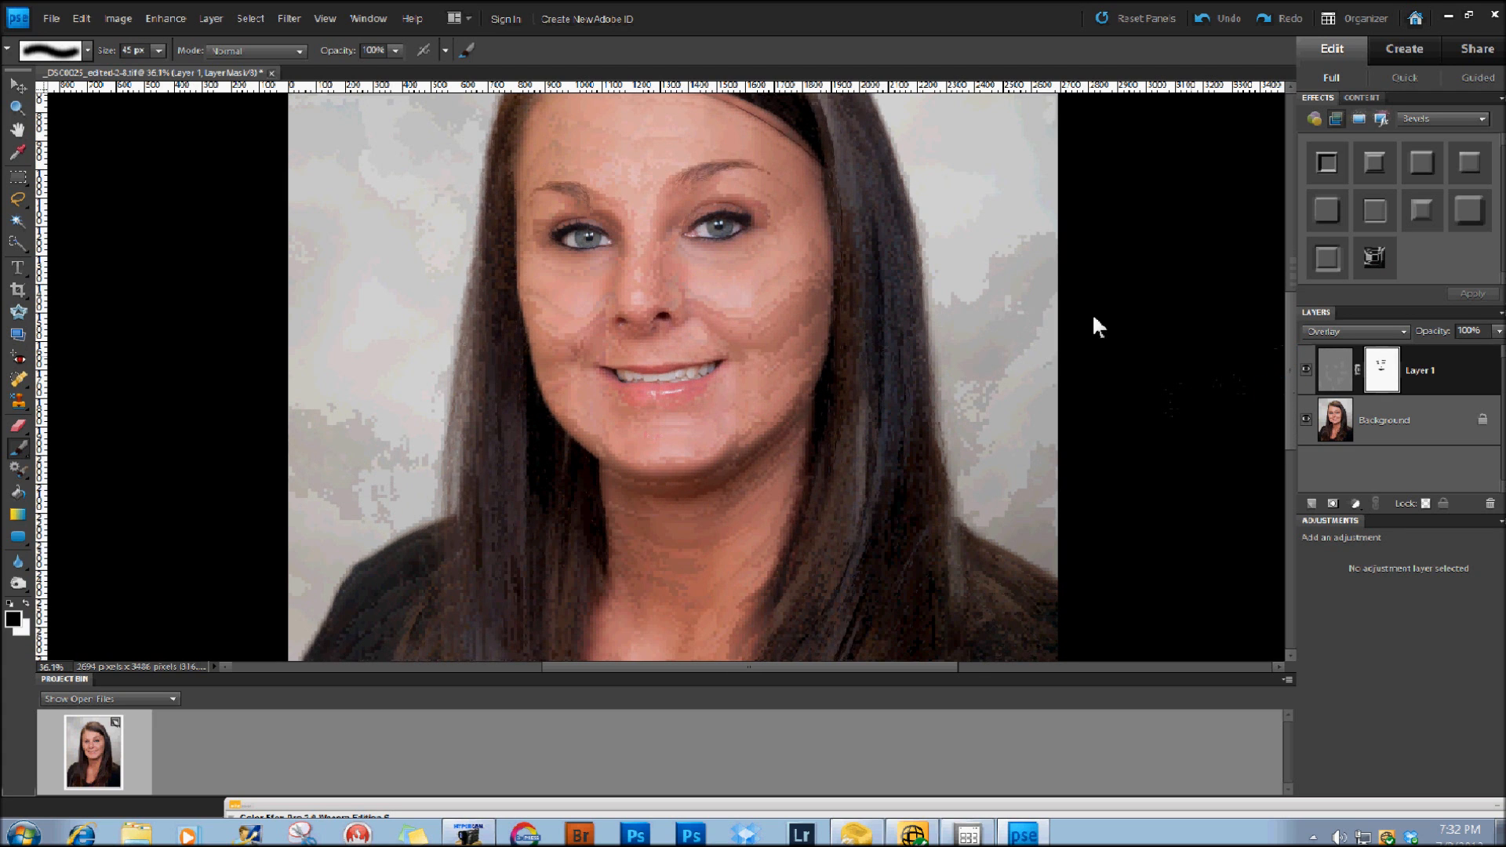
mouse_move(1285, 424)
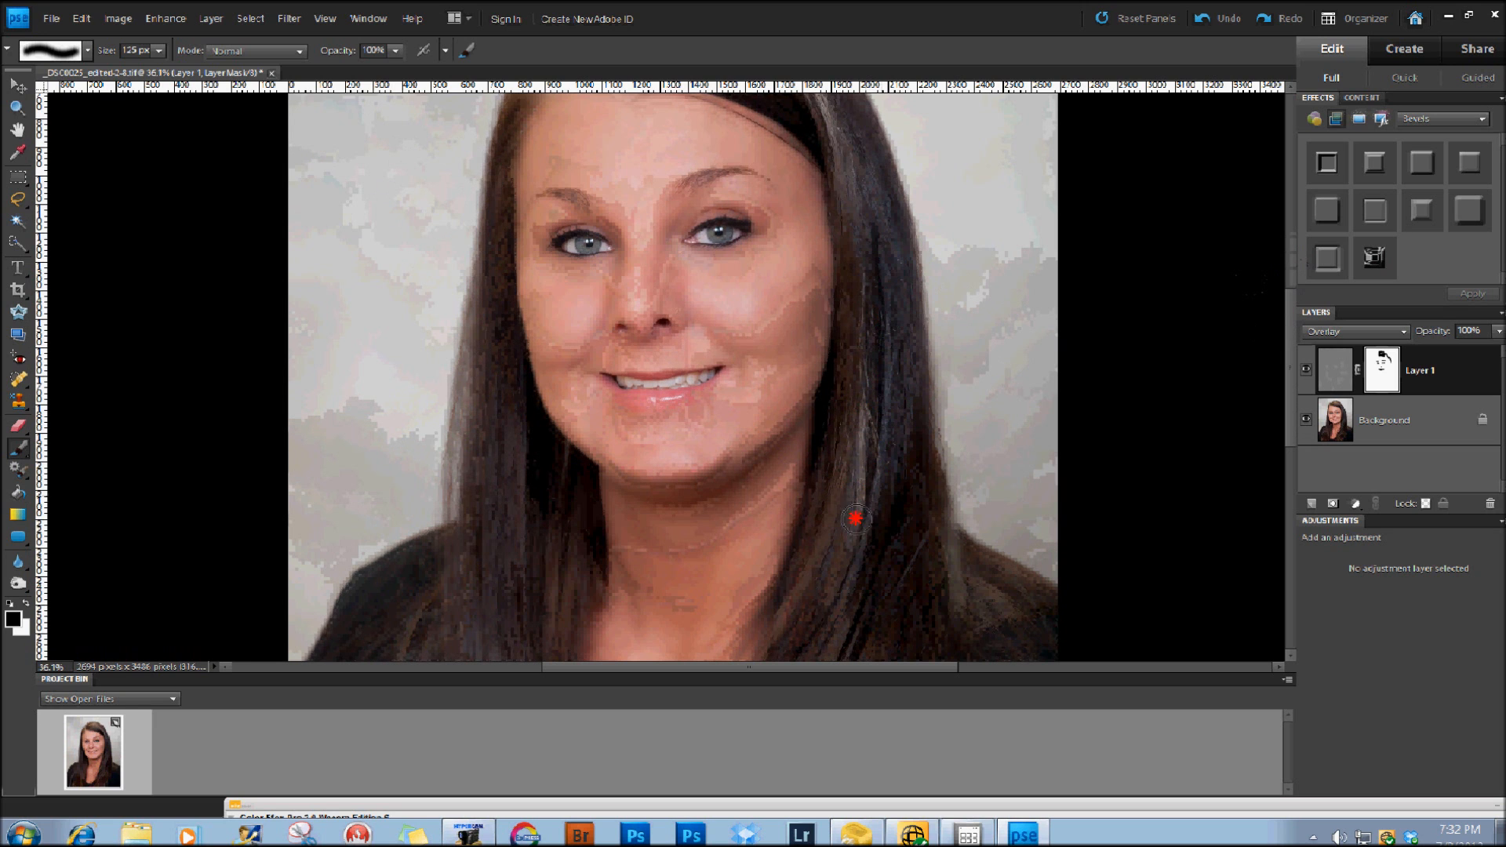
Adjust the view while masking the hair with the larger 125 px brush.
scroll("down", 3)
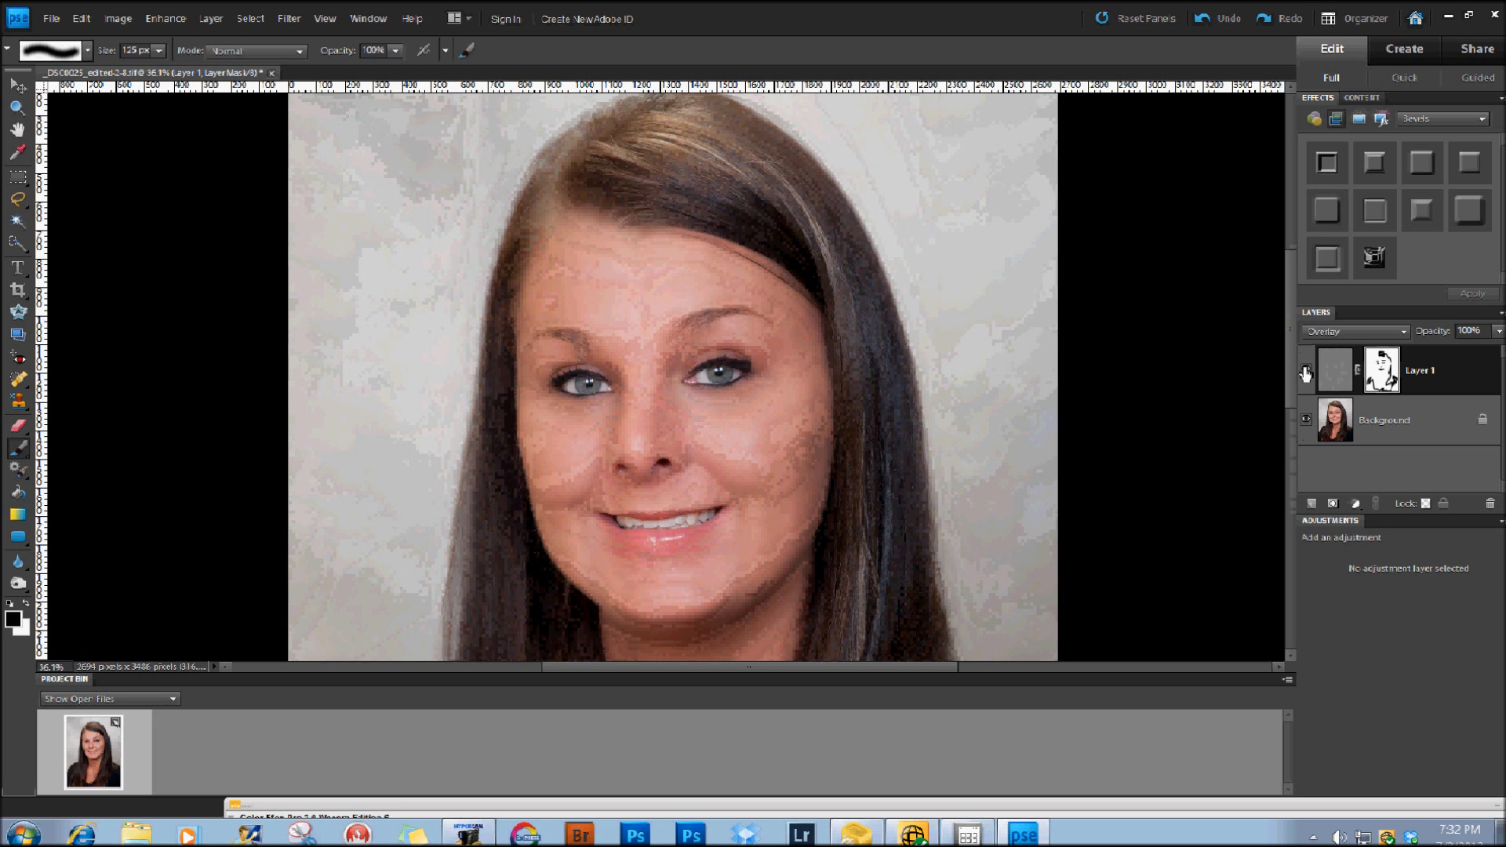
Zoom into the face and toggle Layer 1's visibility to compare before and after.
left_click(1306, 370)
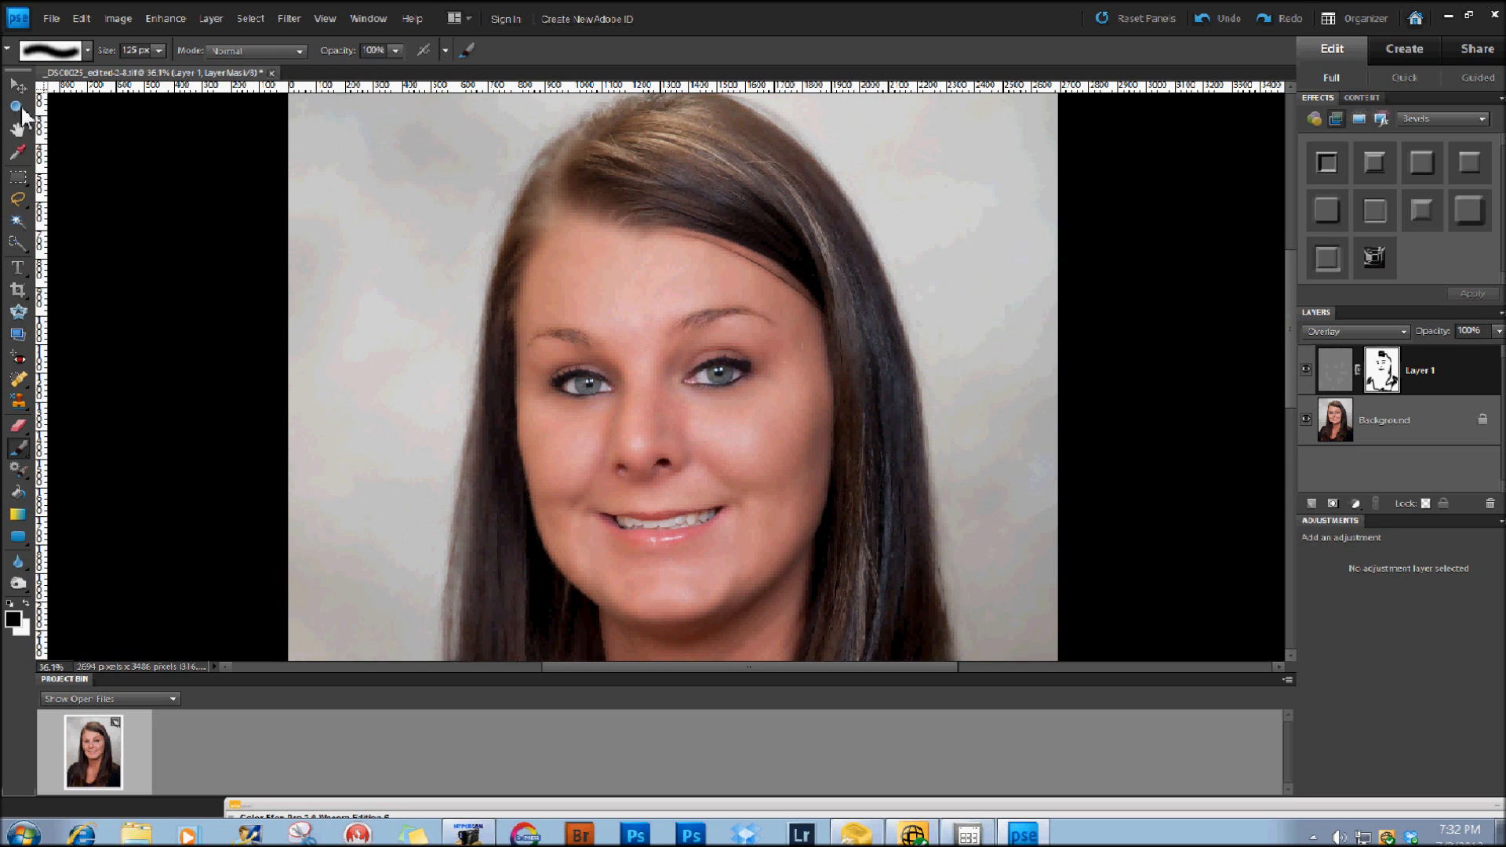
left_click_drag(457, 165, 855, 593)
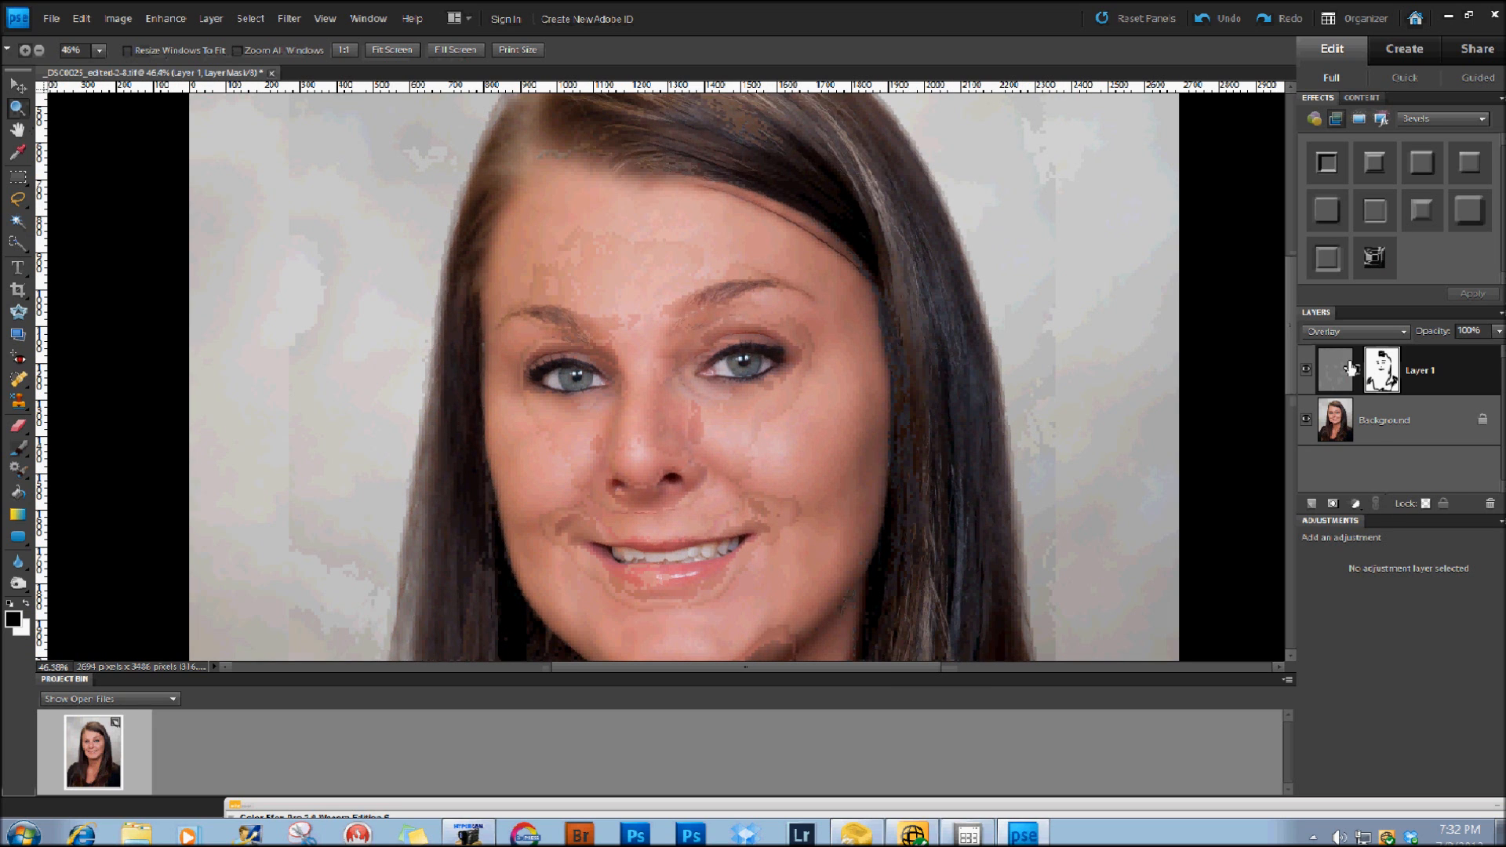
left_click(1305, 370)
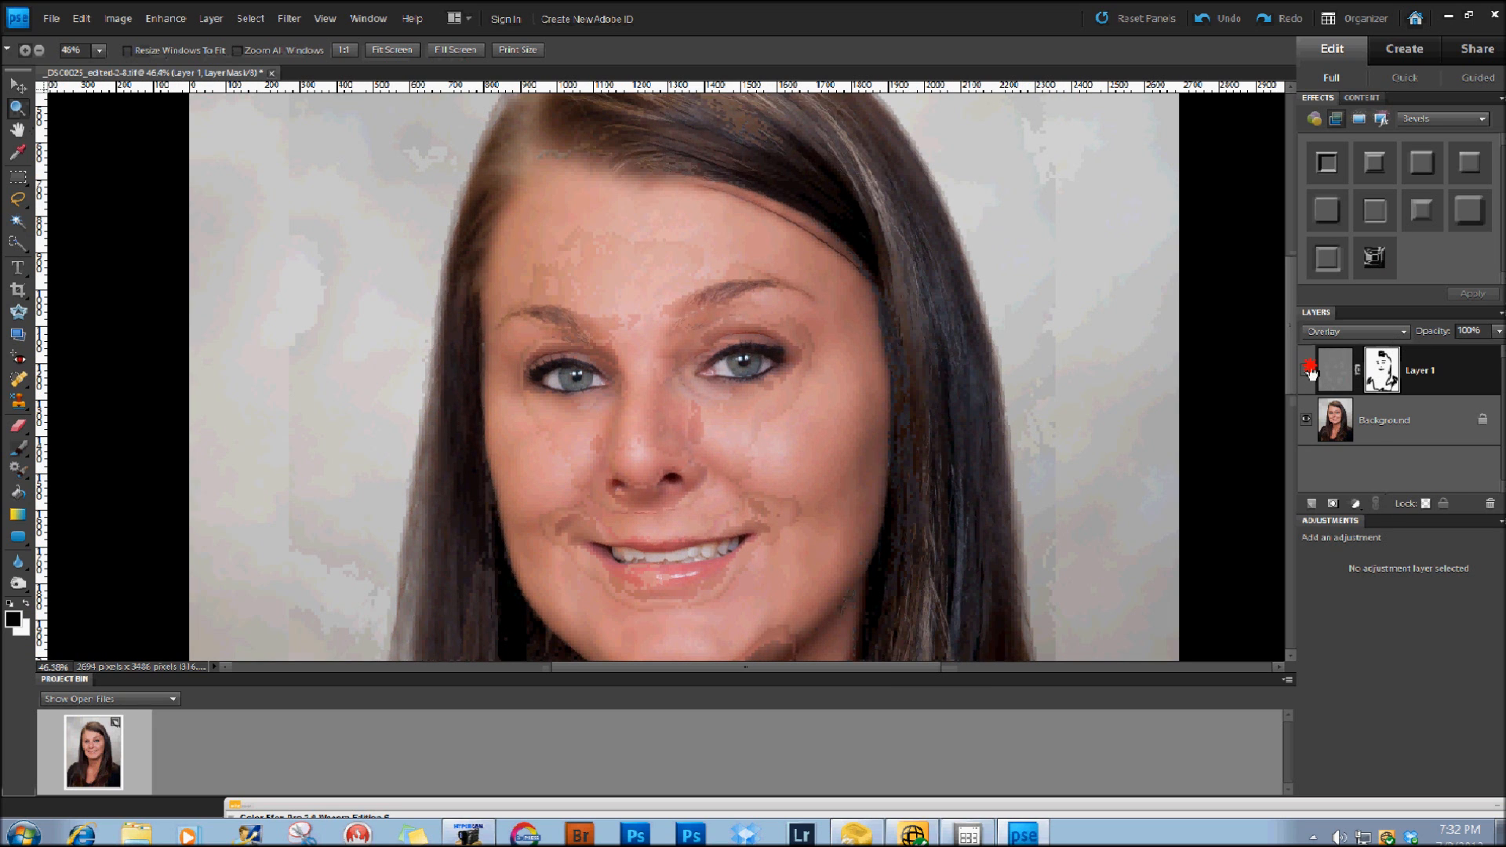
left_click(1305, 369)
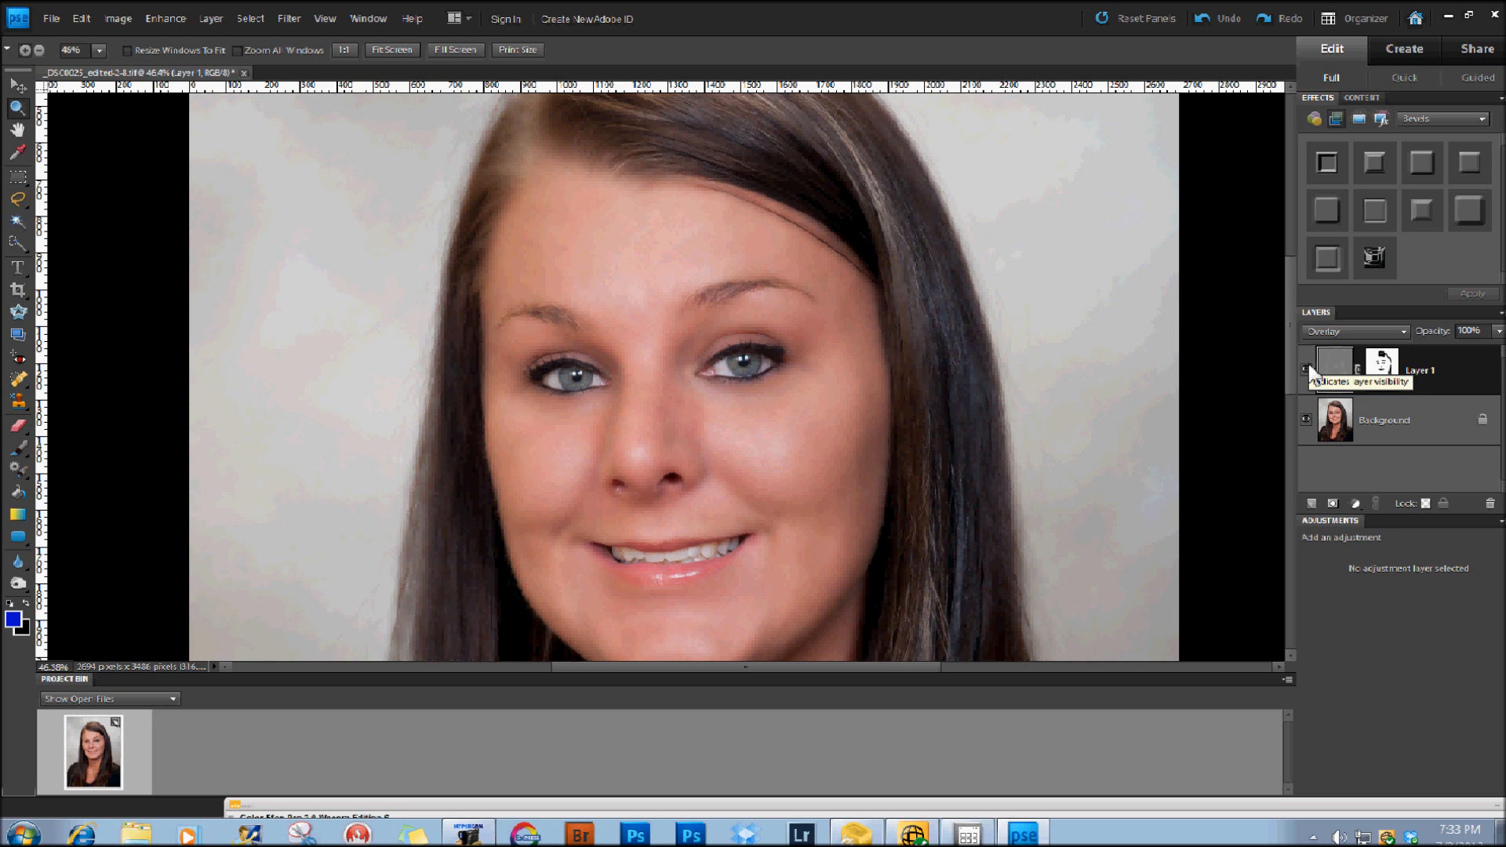
left_click(1304, 369)
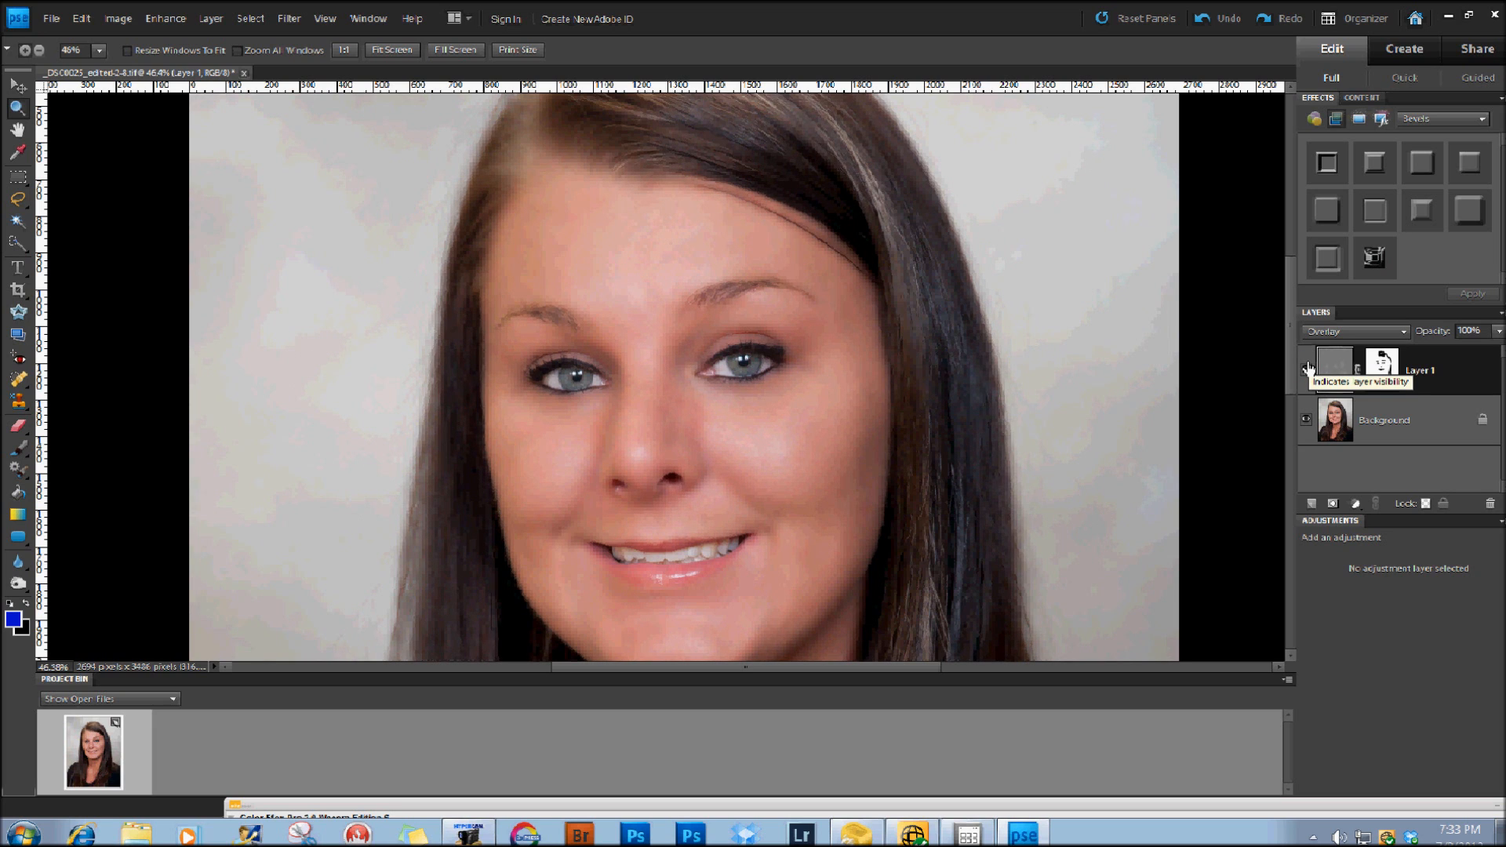
left_click(1305, 367)
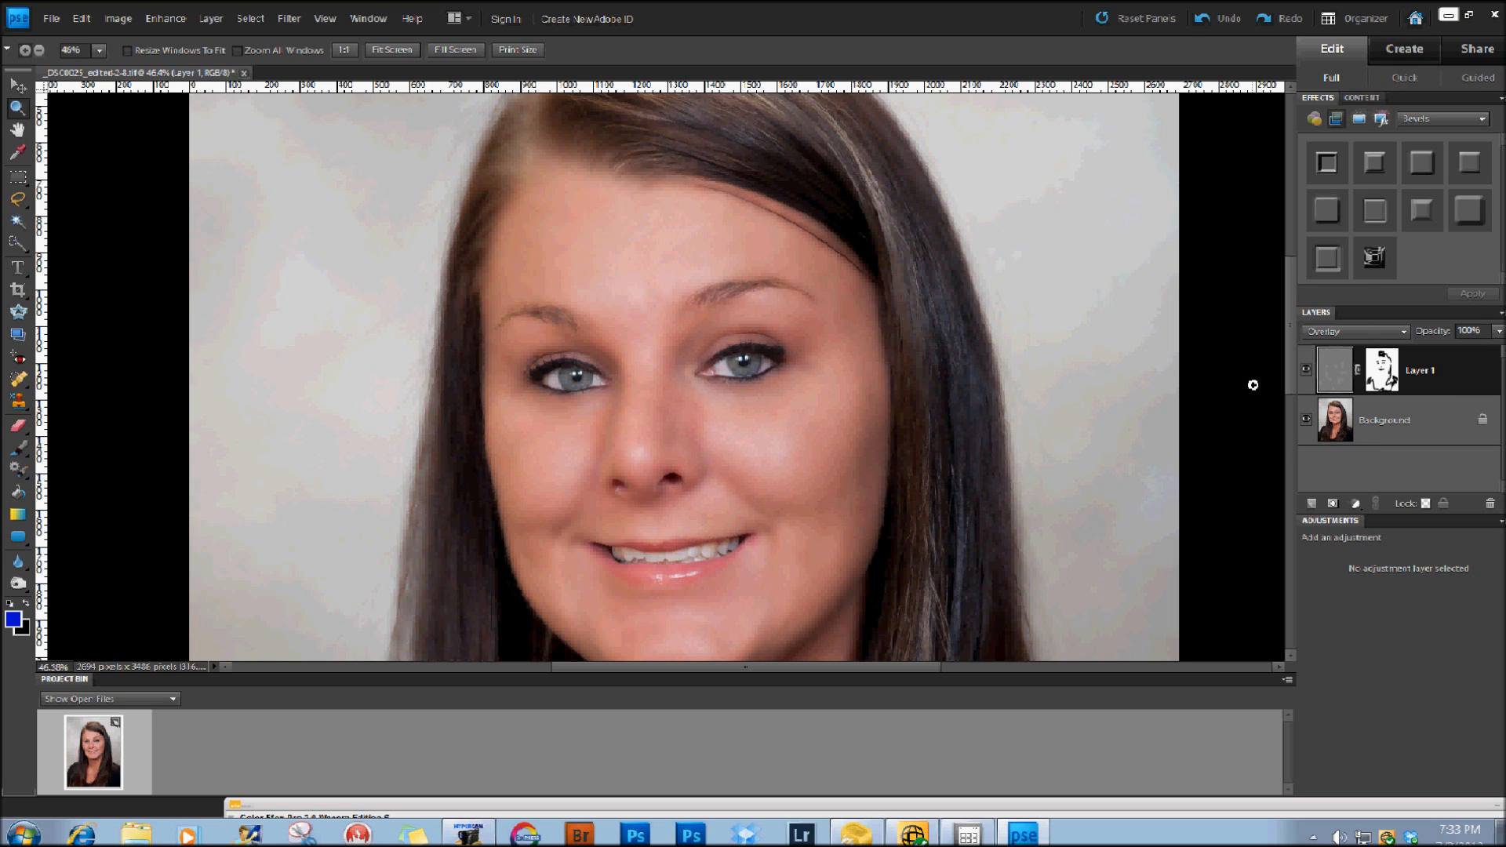
left_click(1305, 370)
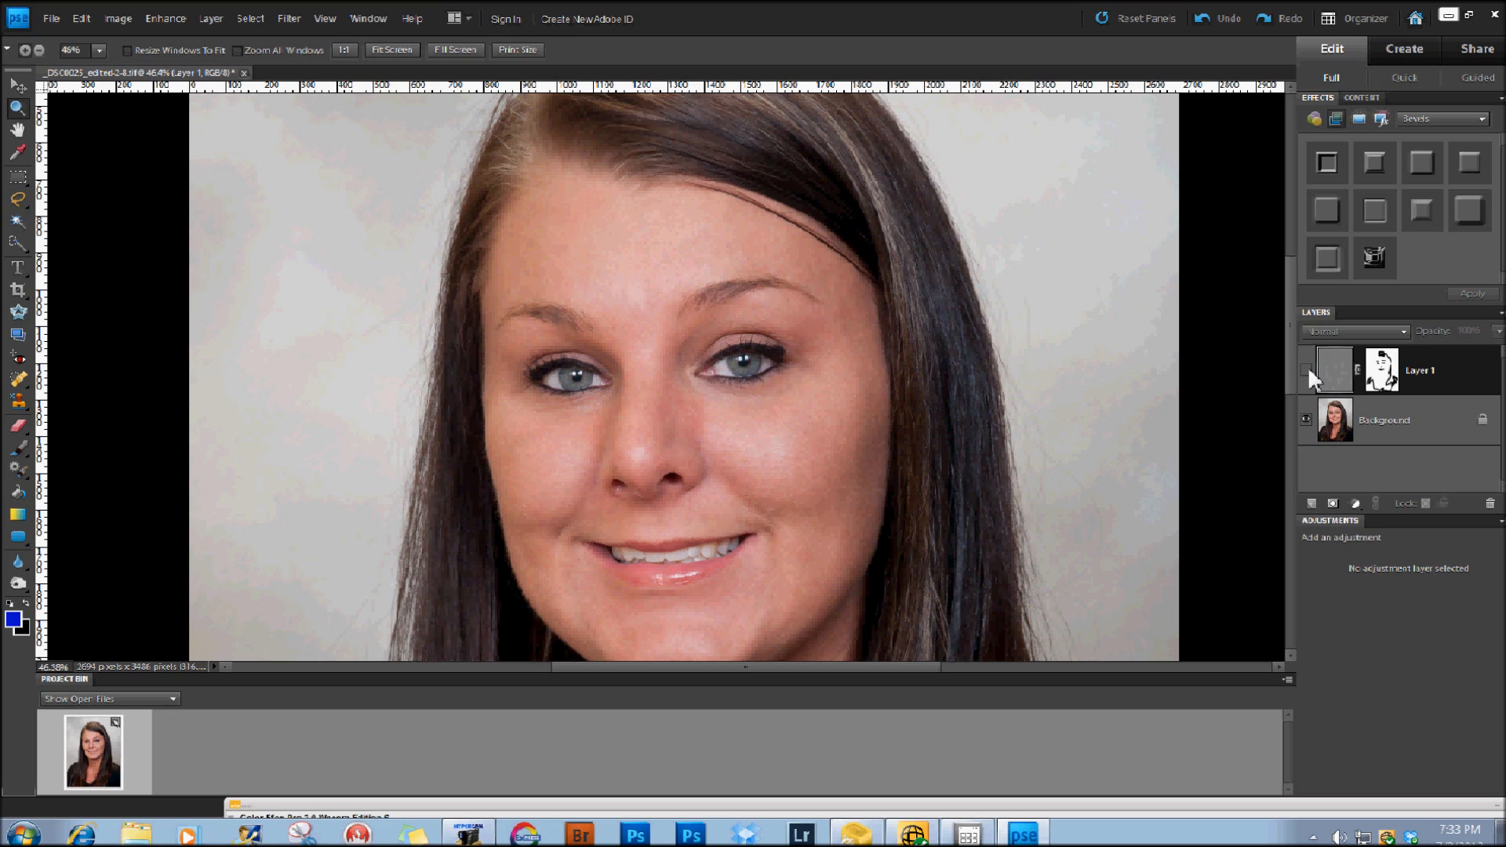
left_click(1305, 368)
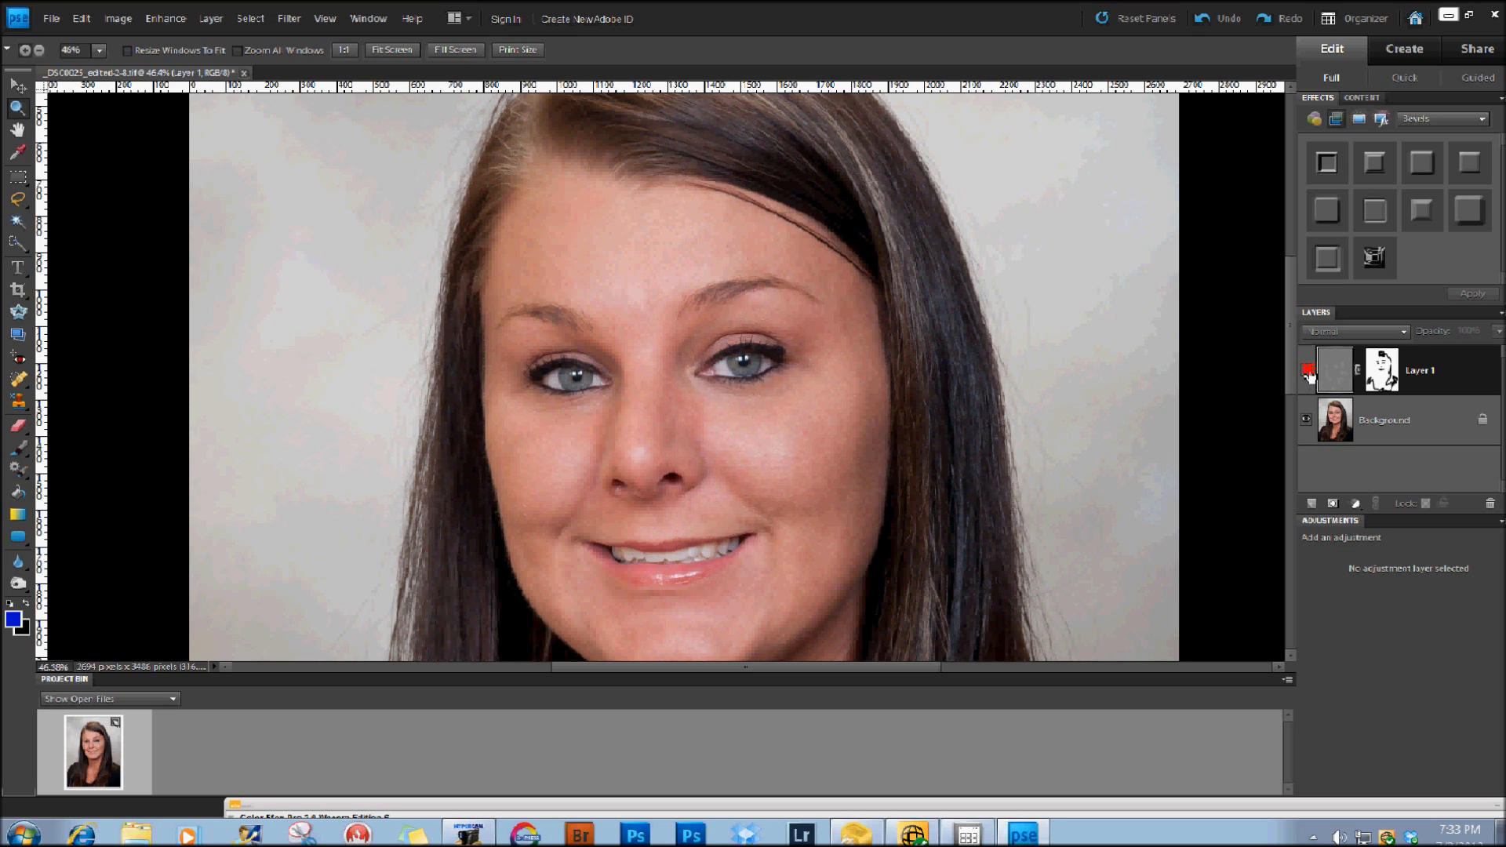